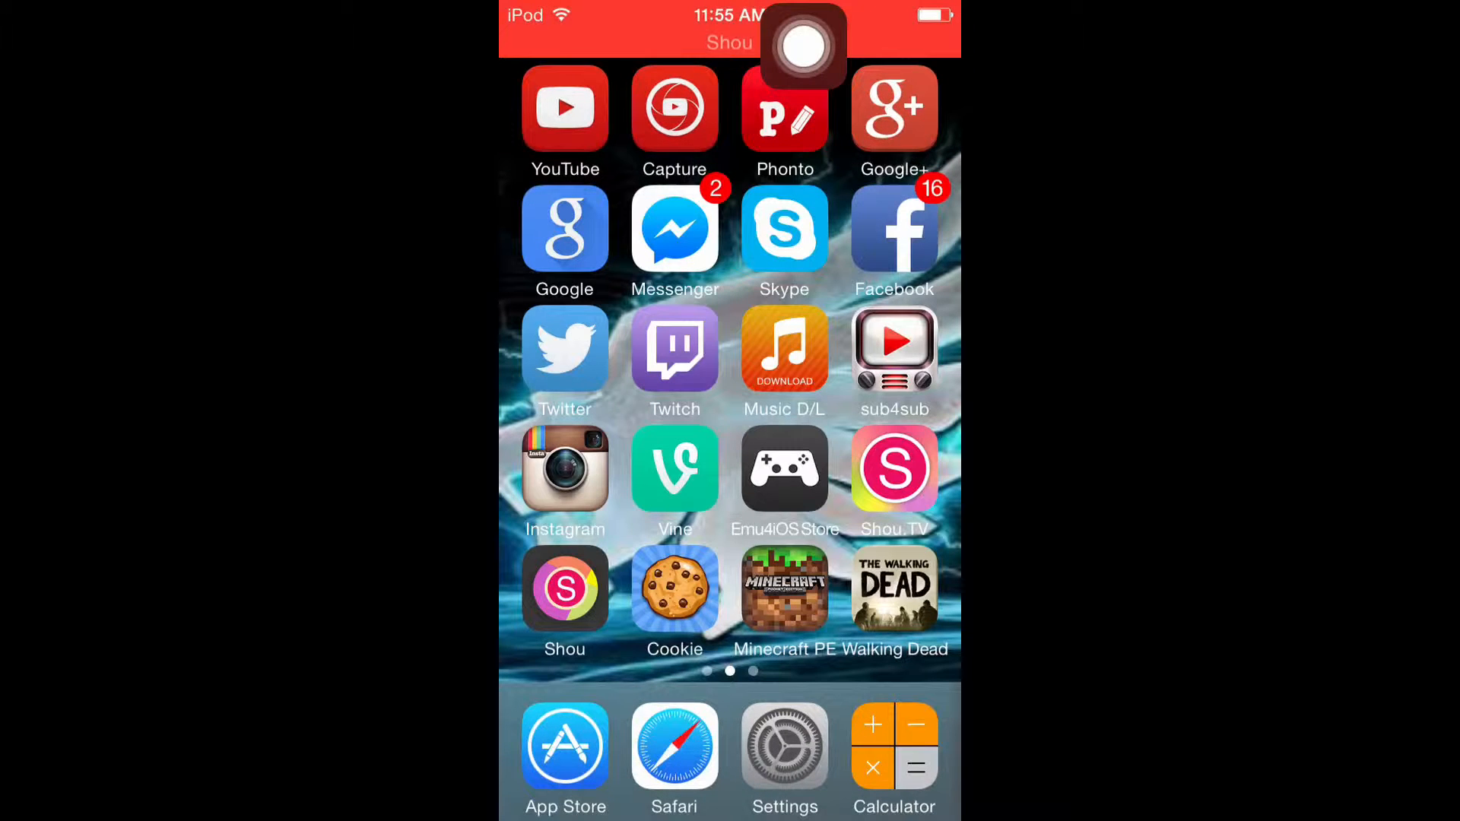
Step: Launch Safari from the dock onto a blank page
{"action": "left_click", "coordinate": [674, 745]}
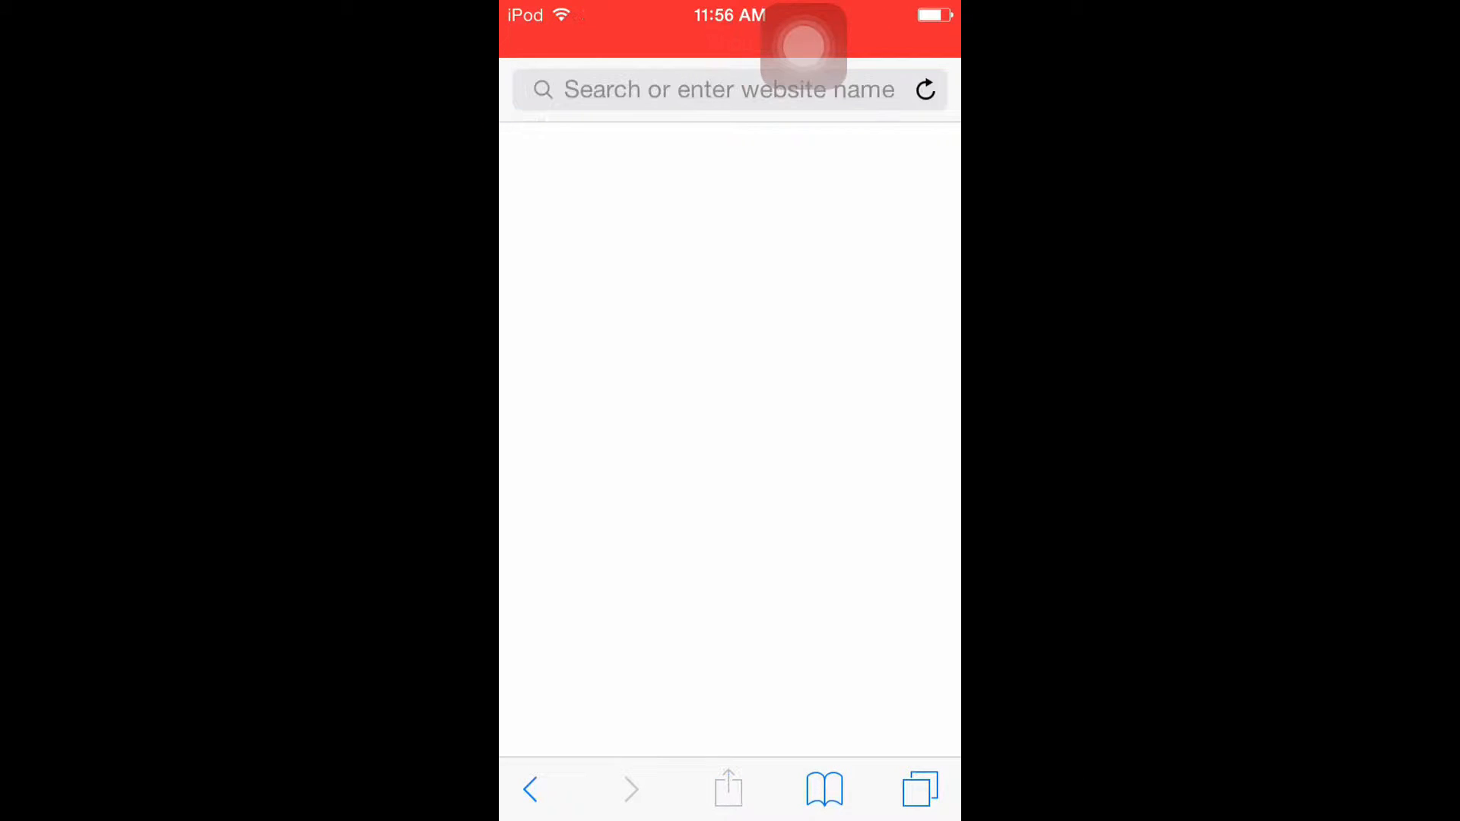
Step: Load emu4ios.net in Safari and reach the Emu4iOS Store GET offer
{"action": "left_click", "coordinate": [729, 90]}
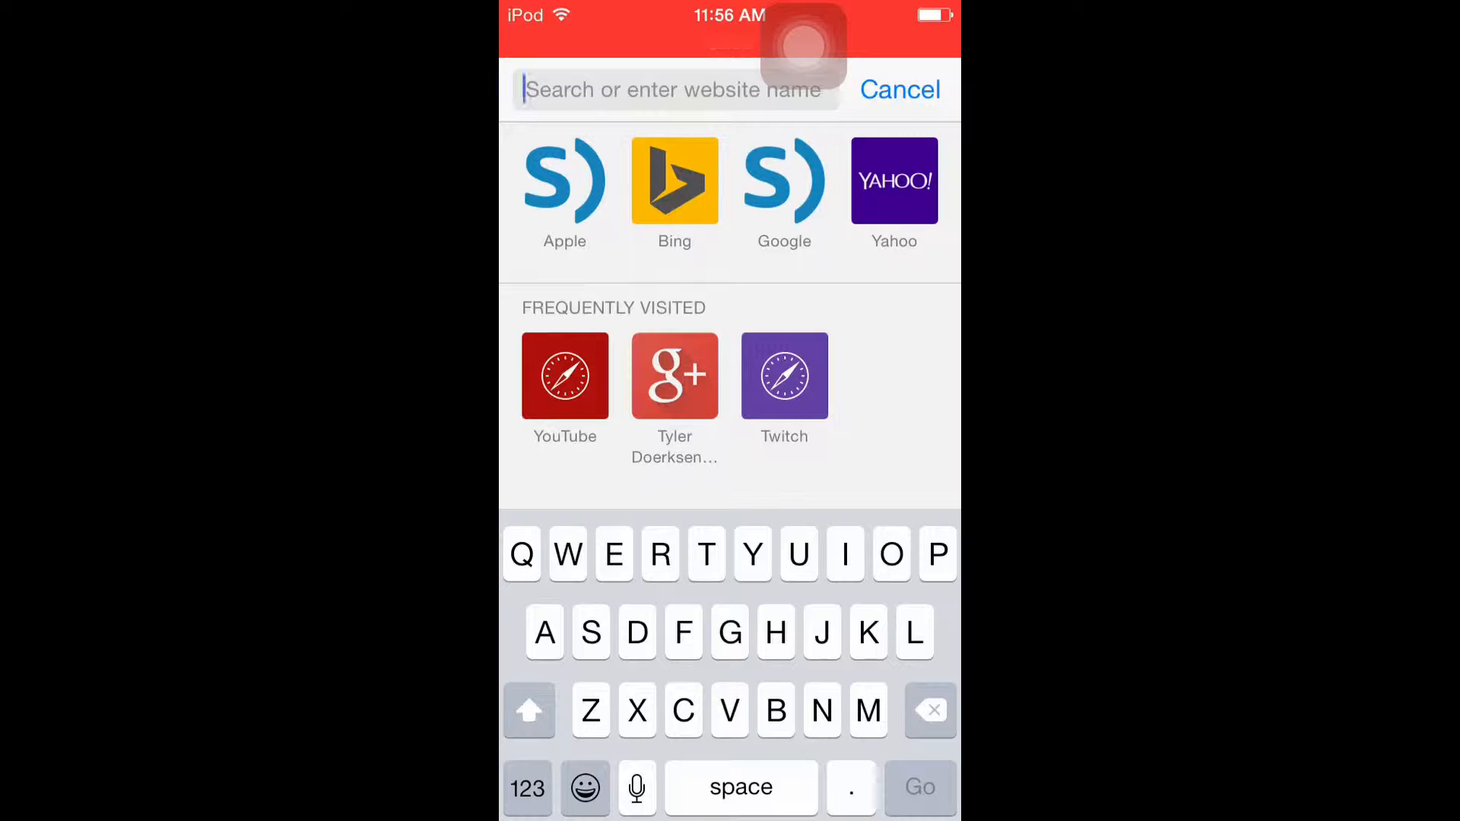
{"action": "type", "text": "emu4i"}
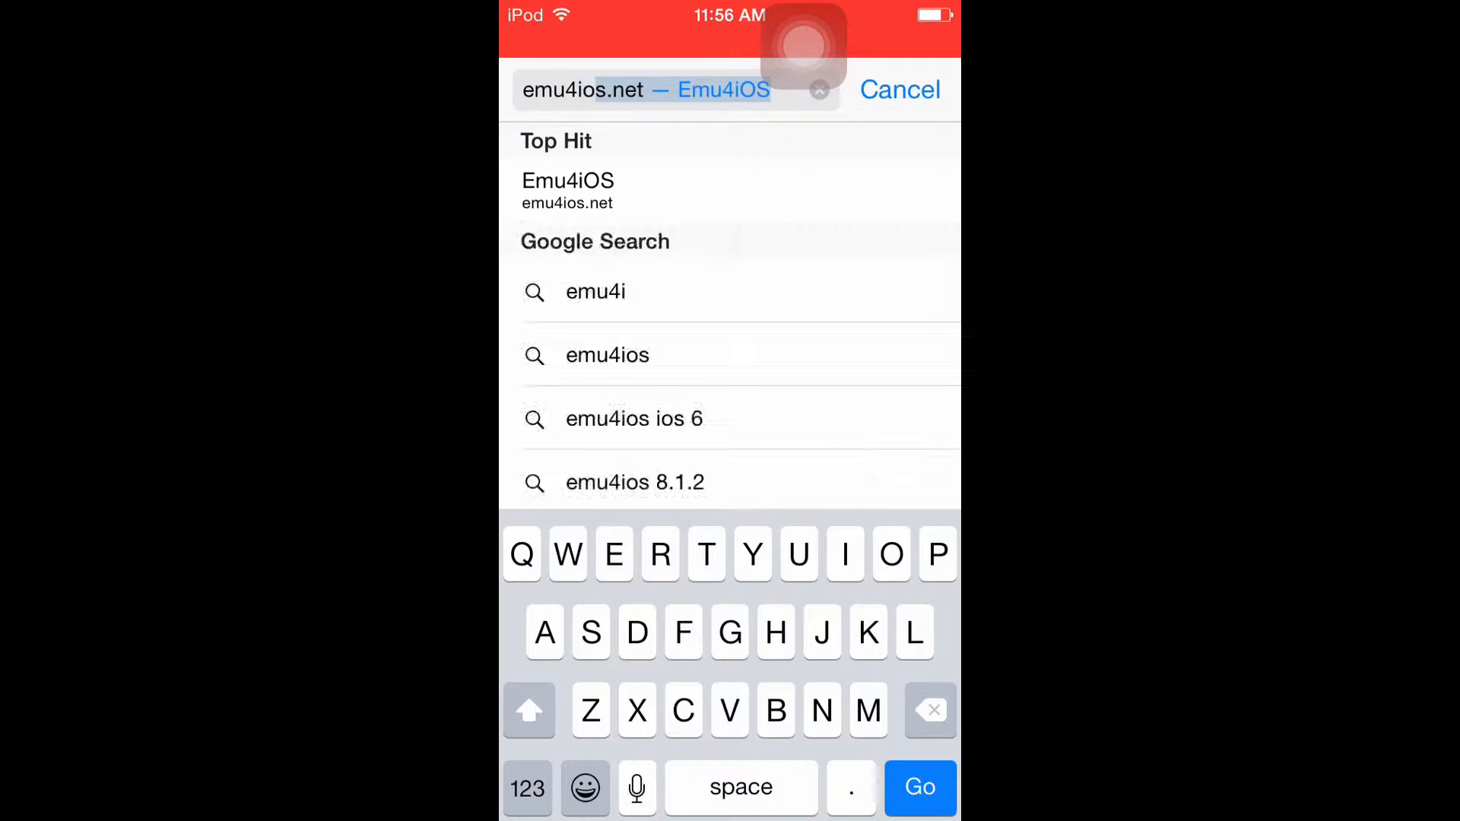
{"action": "left_click", "coordinate": [918, 786]}
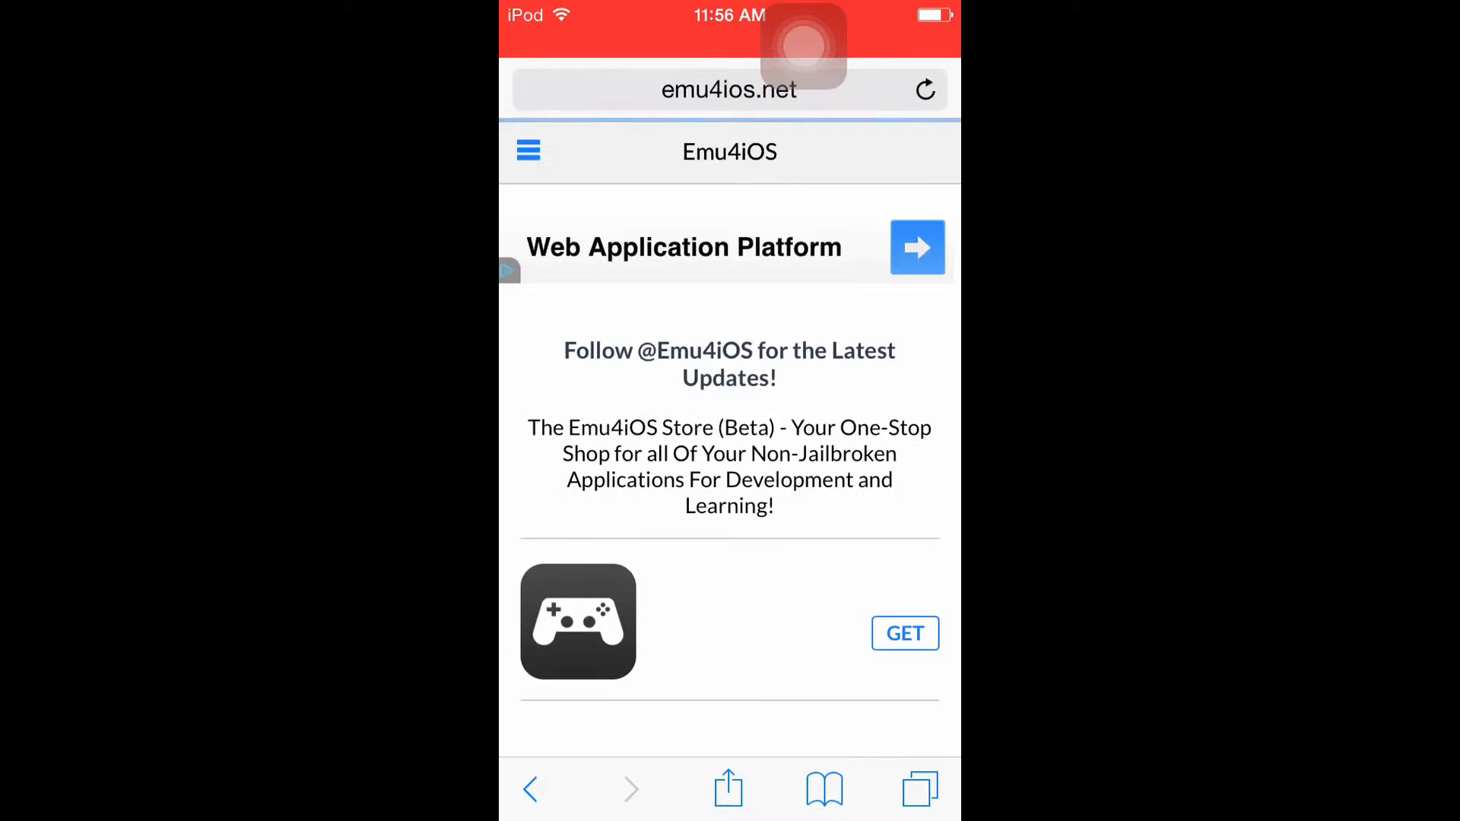
{"action": "left_click", "coordinate": [926, 89]}
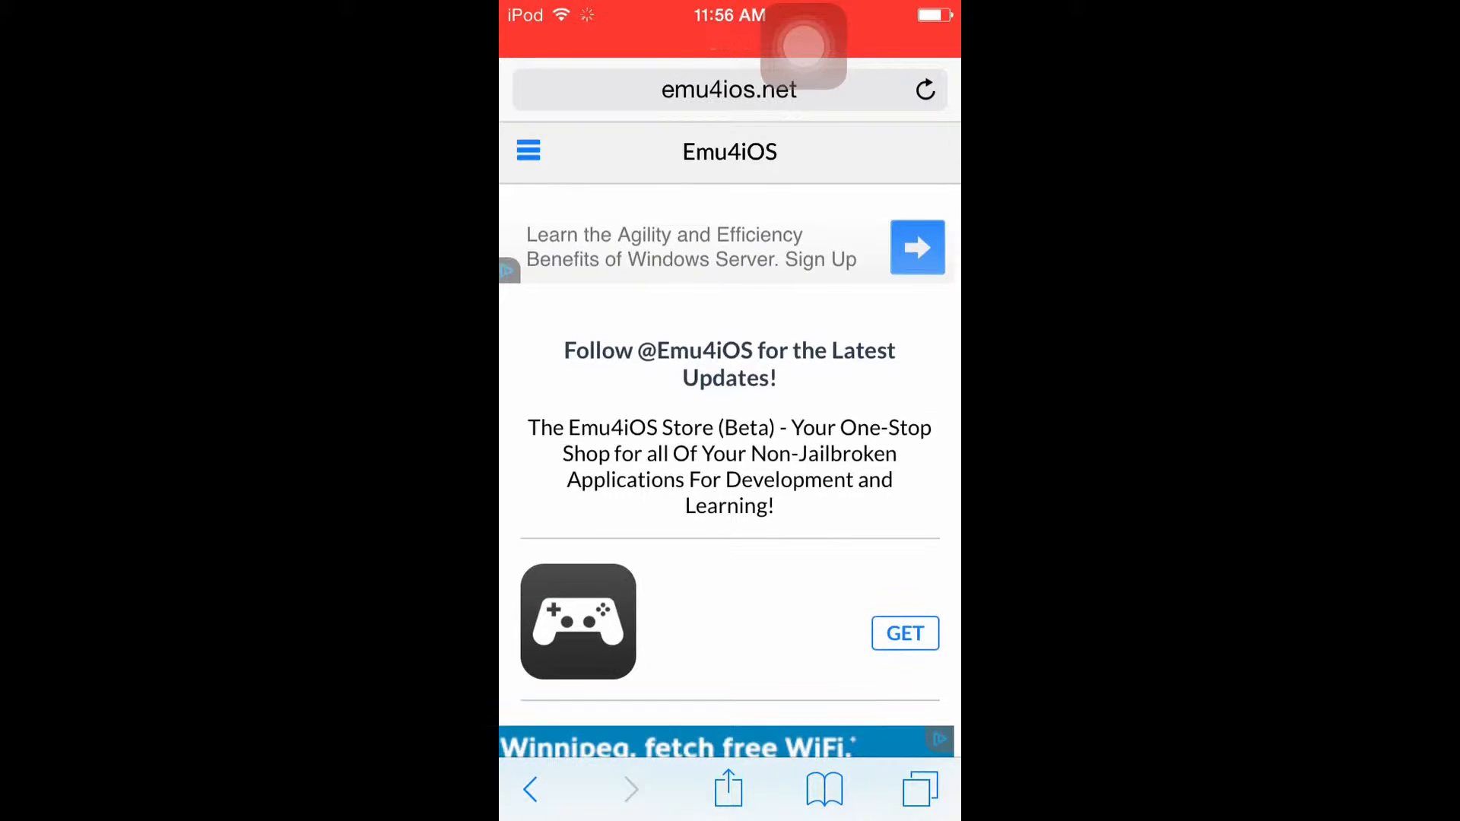
{"action": "scroll", "scroll_direction": "down", "scroll_amount": 3}
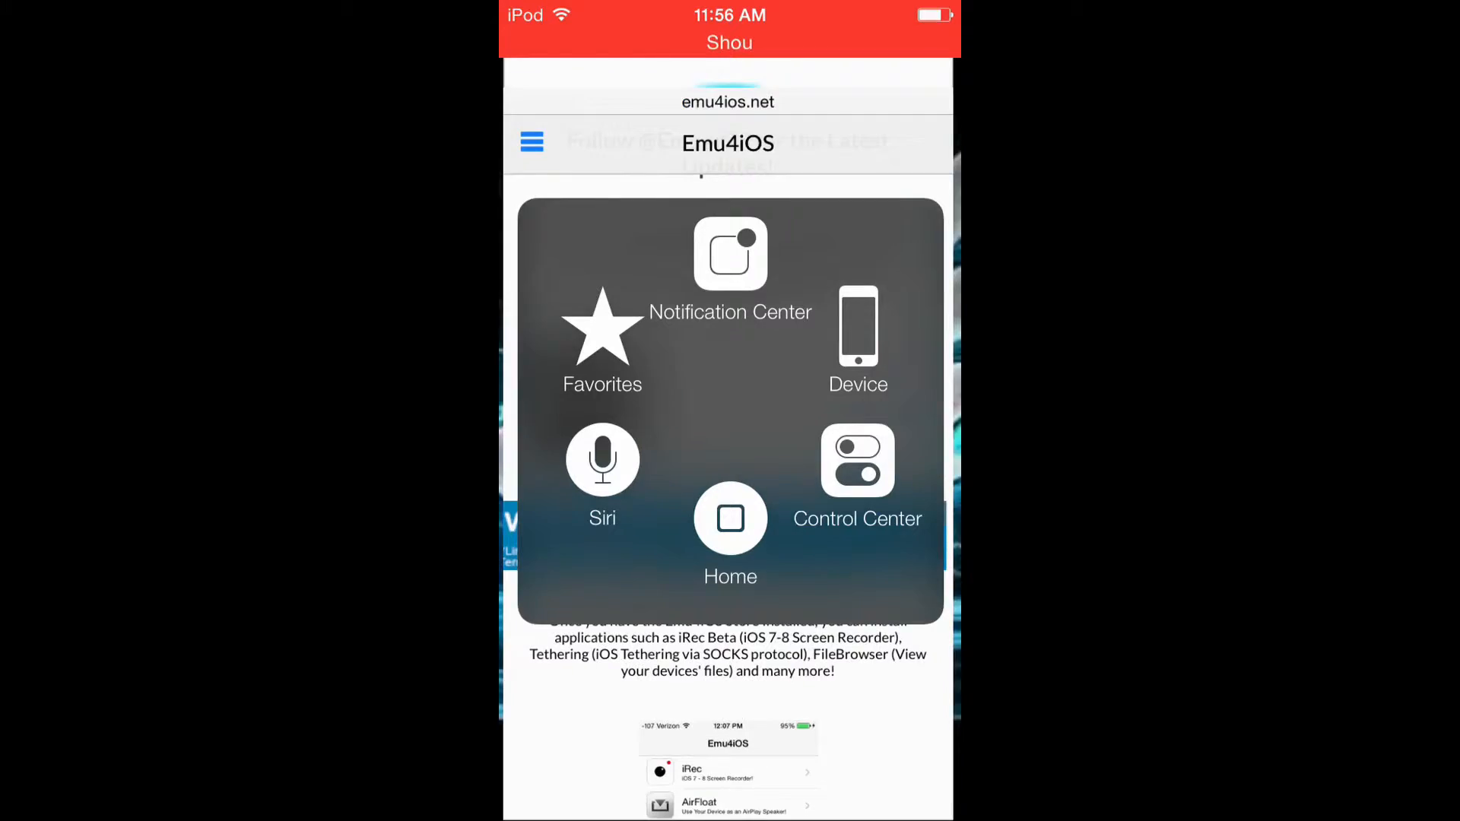
Step: Install Shou from the Emu4iOS Store's app list onto the home screen
{"action": "left_click", "coordinate": [730, 518]}
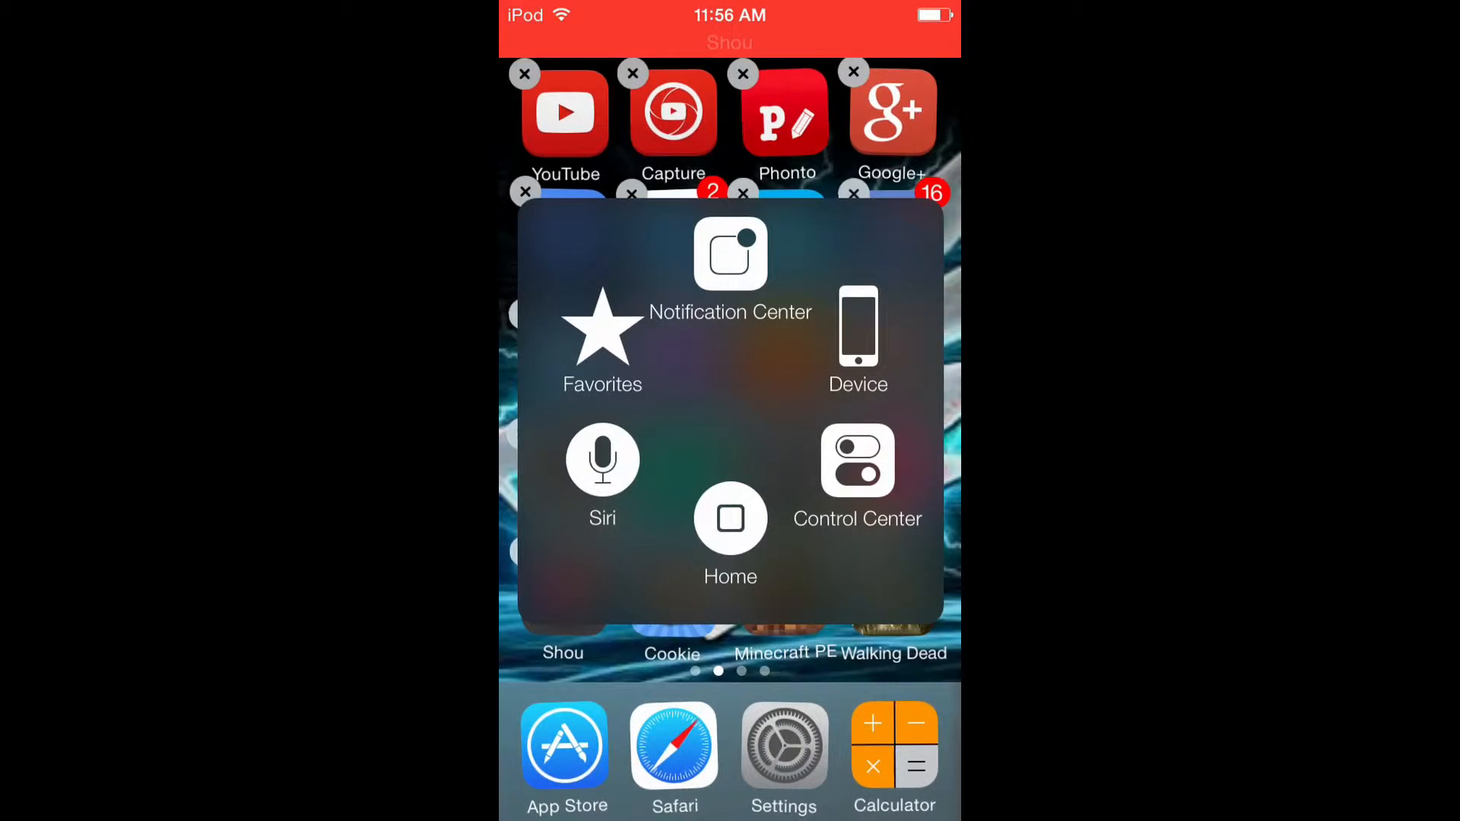
{"action": "left_click", "coordinate": [730, 518]}
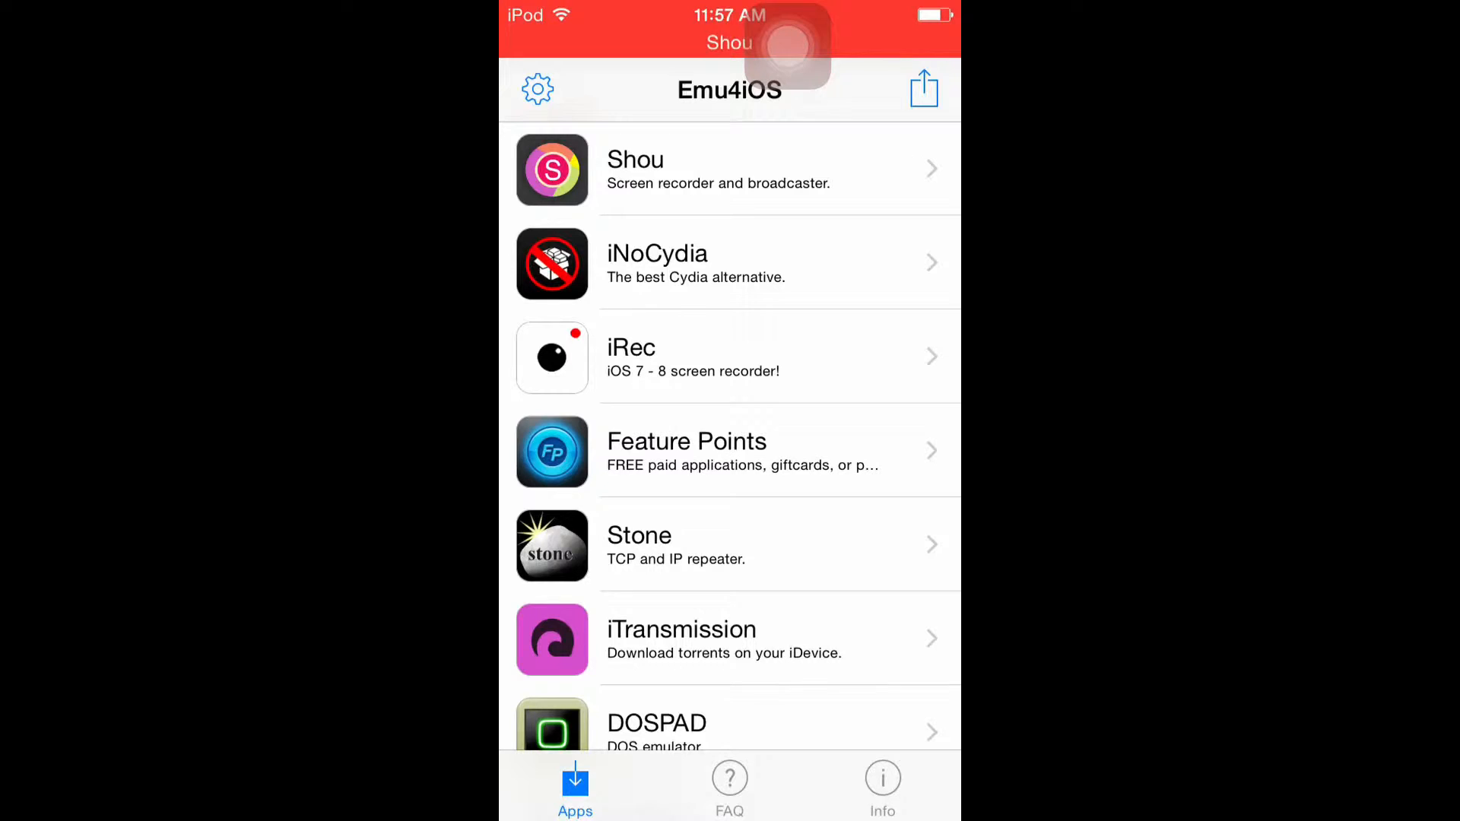
{"action": "left_click", "coordinate": [728, 169]}
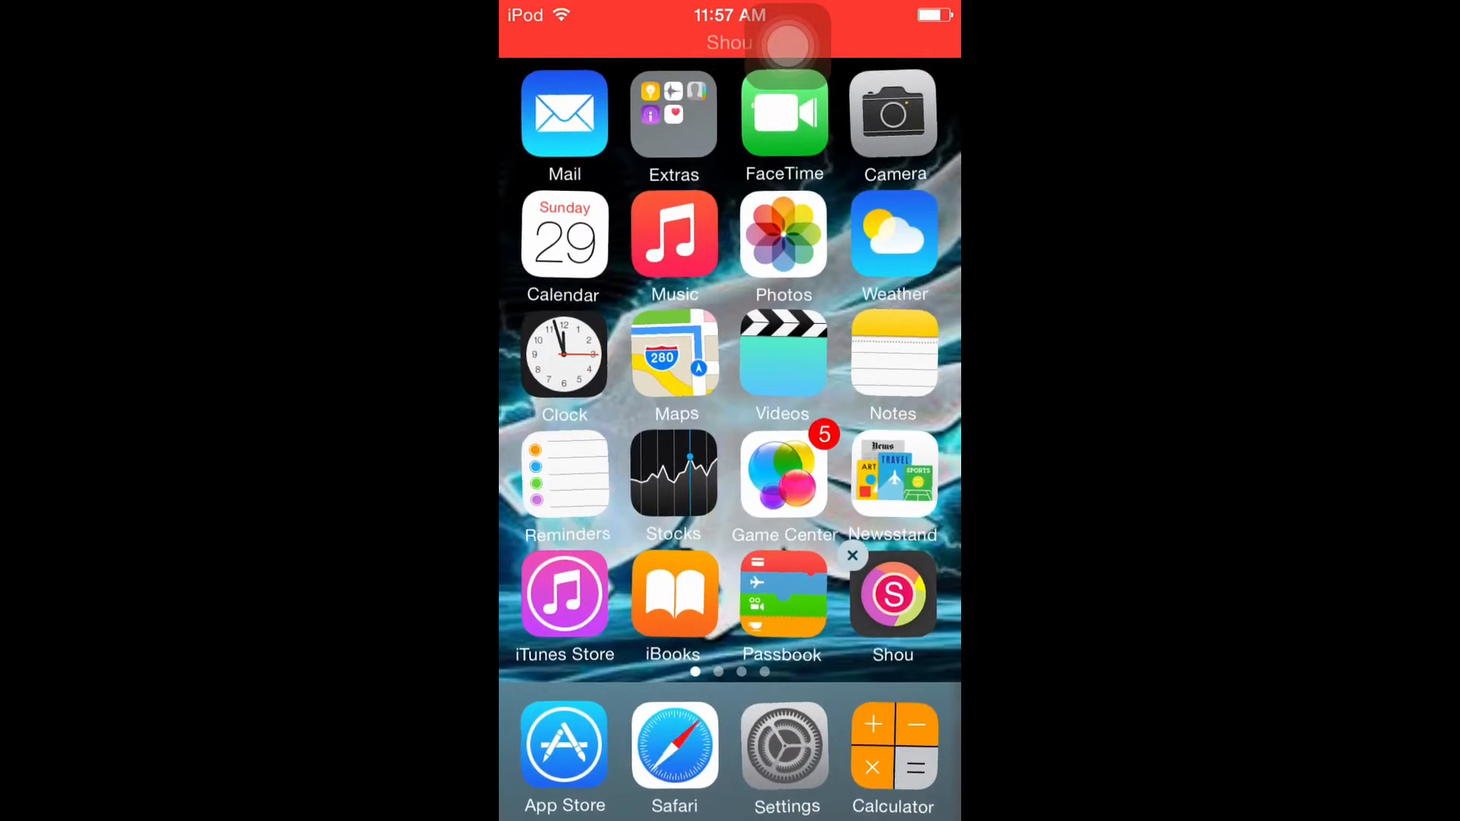
Step: Move the Shou icon to the second home screen page beside Cookie
{"action": "scroll", "scroll_direction": "left", "scroll_amount": 3}
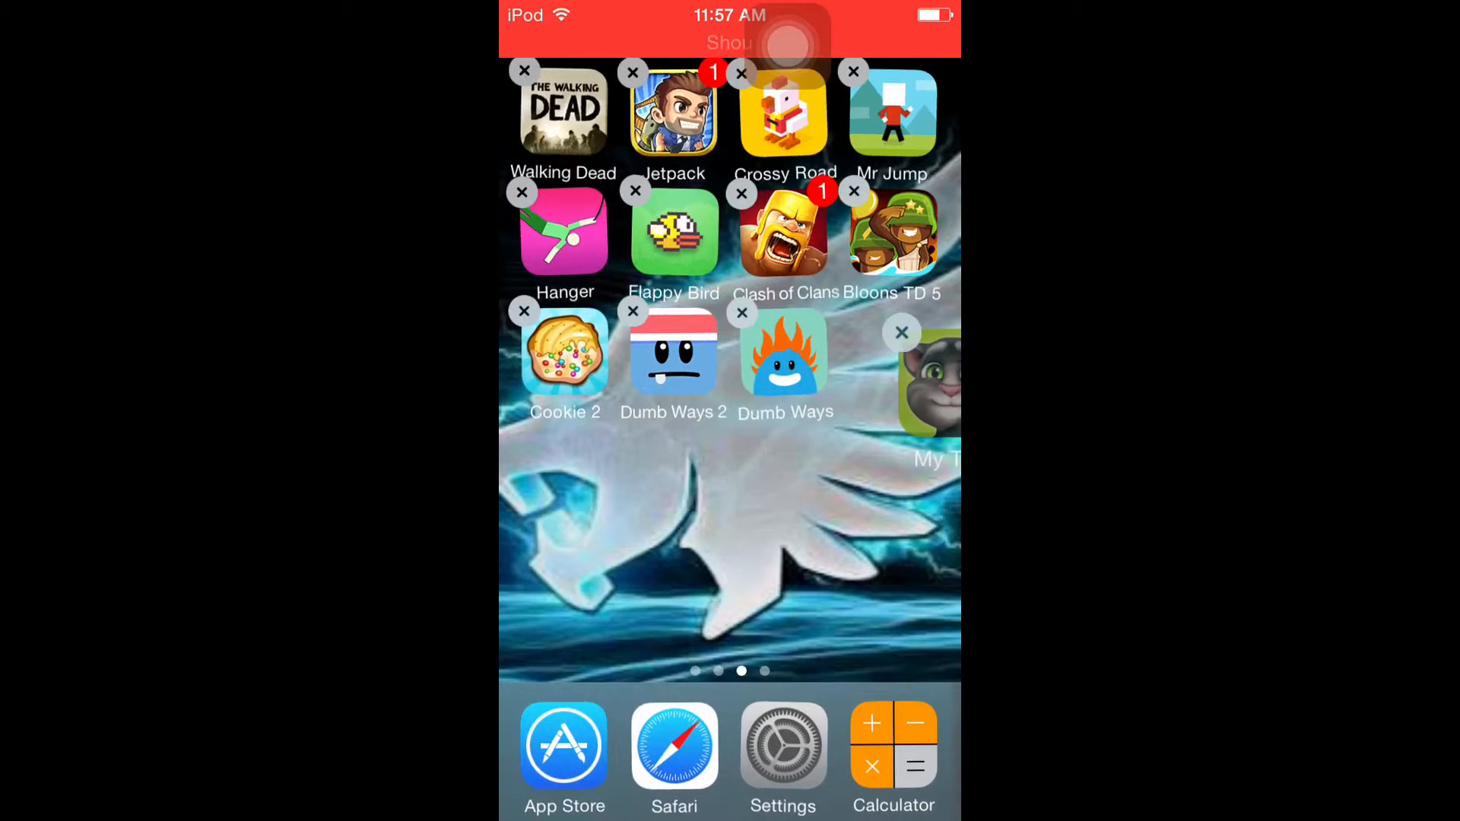
{"action": "scroll", "scroll_direction": "right", "scroll_amount": 3}
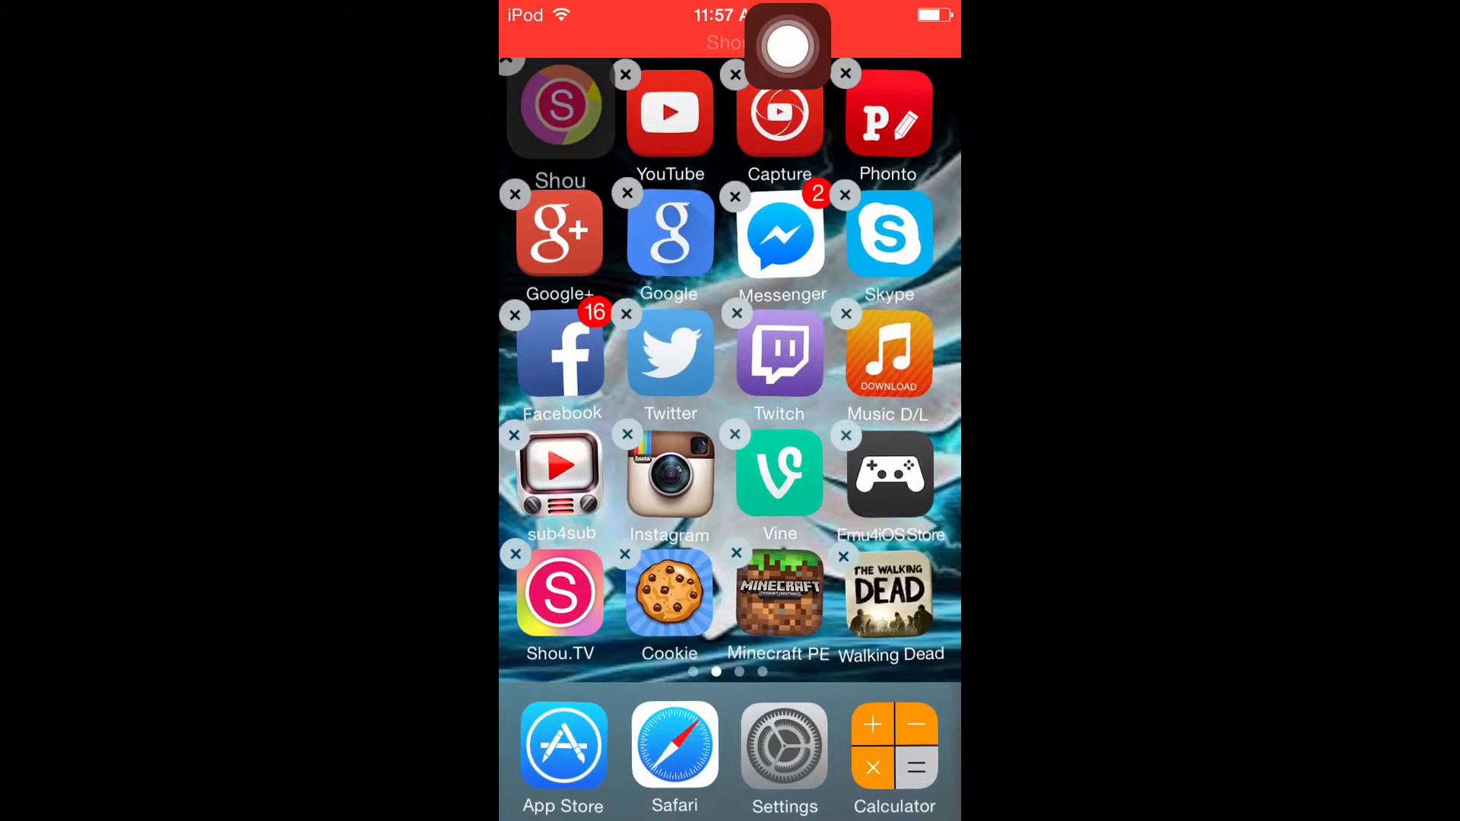
{"action": "left_click_drag", "start_coordinate": [561, 114], "coordinate": [807, 508]}
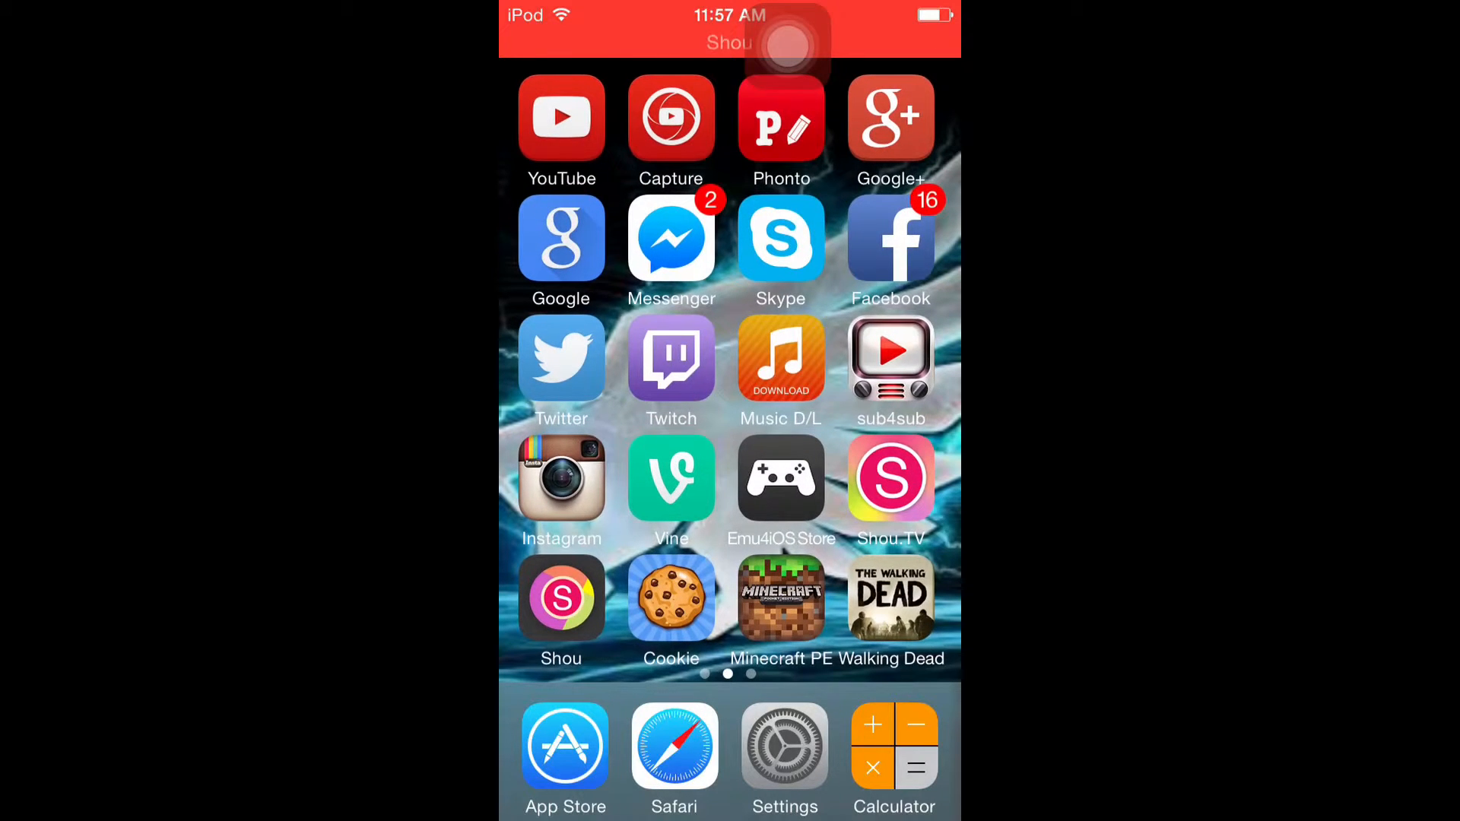
Step: Launch Shou and review its Recordings and My Broadcast Streams lists while recording
{"action": "left_click", "coordinate": [561, 601]}
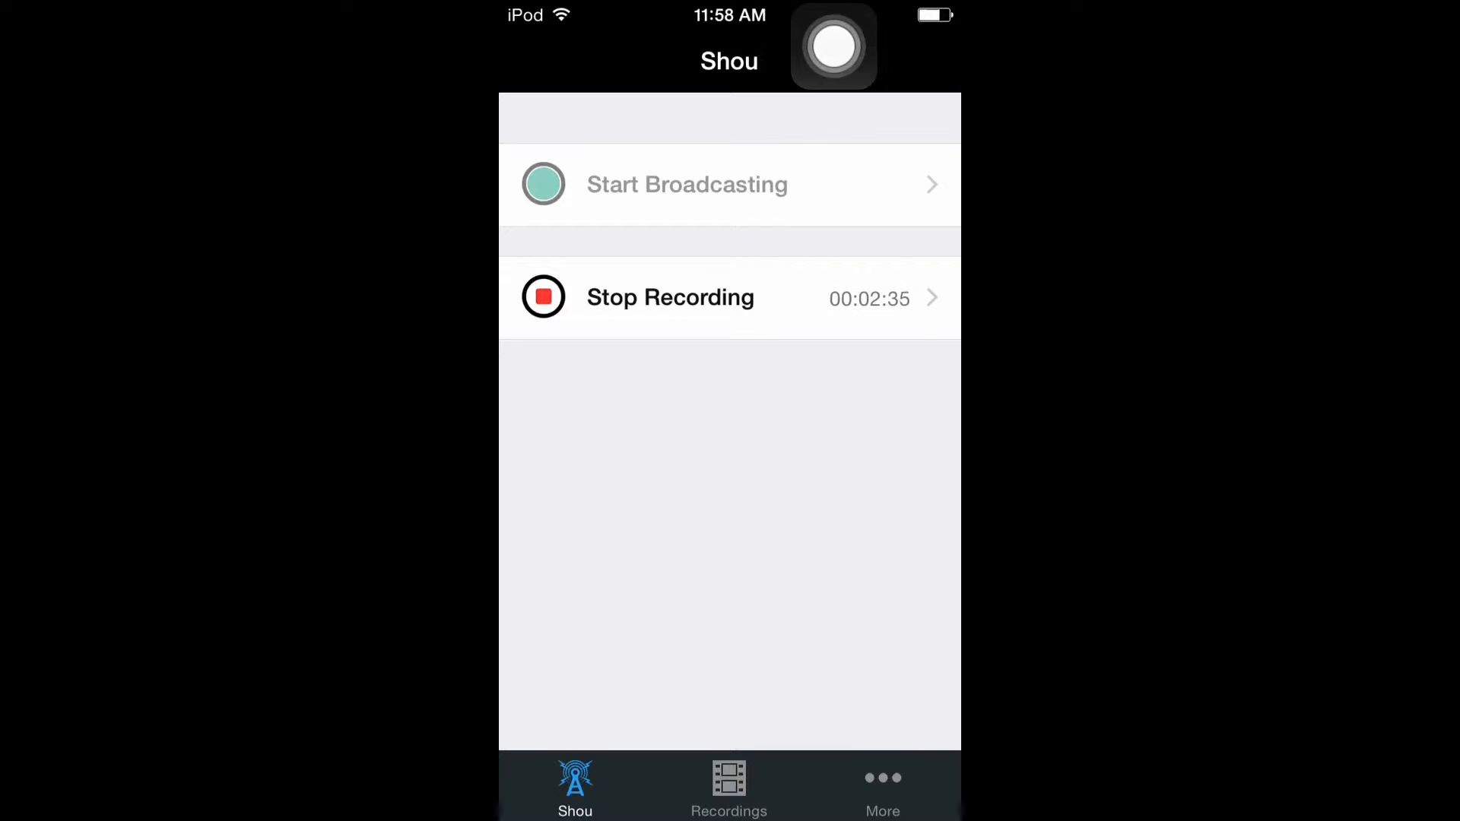
{"action": "left_click", "coordinate": [728, 786]}
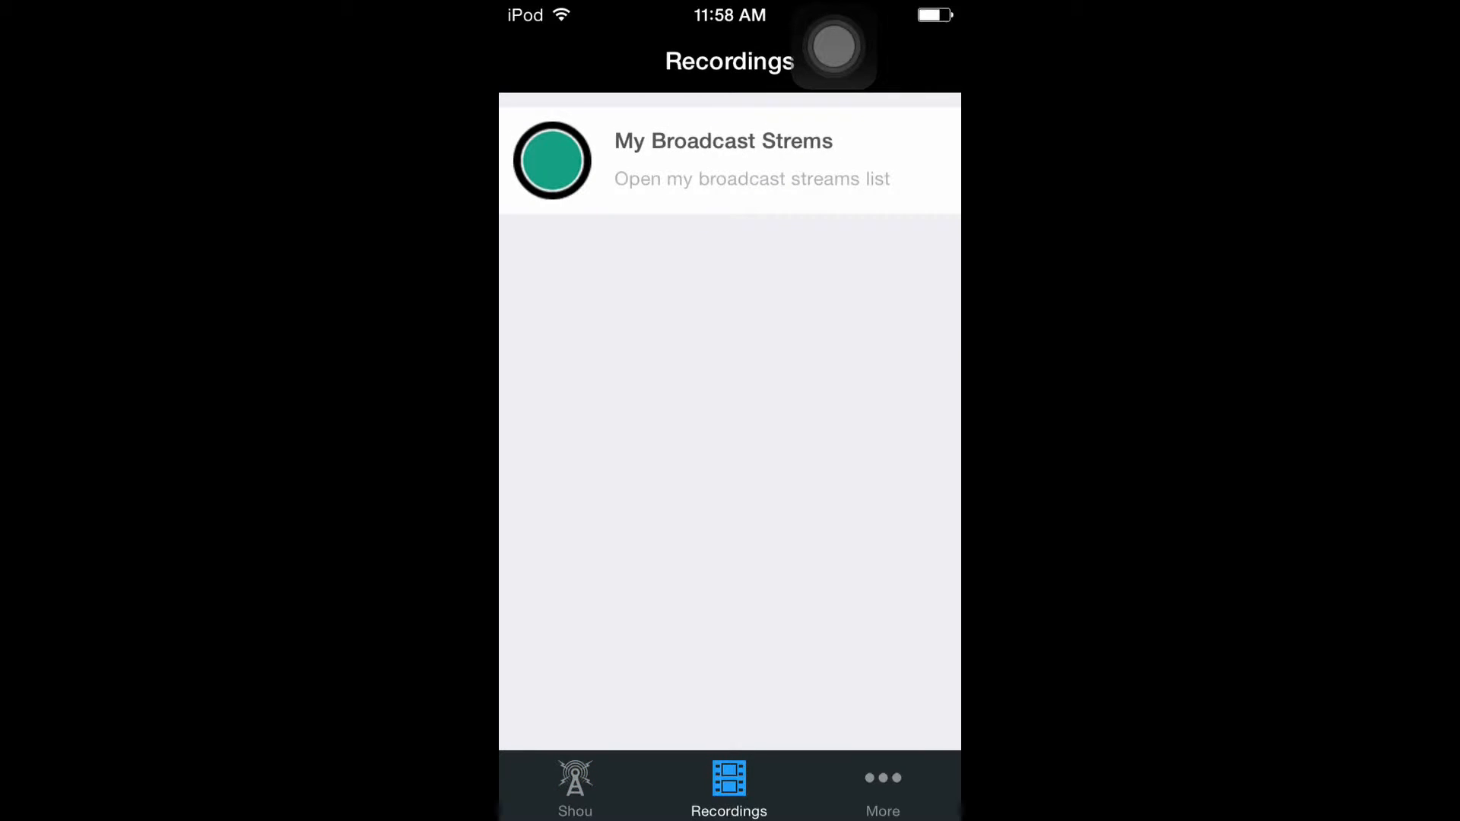
{"action": "left_click", "coordinate": [574, 786]}
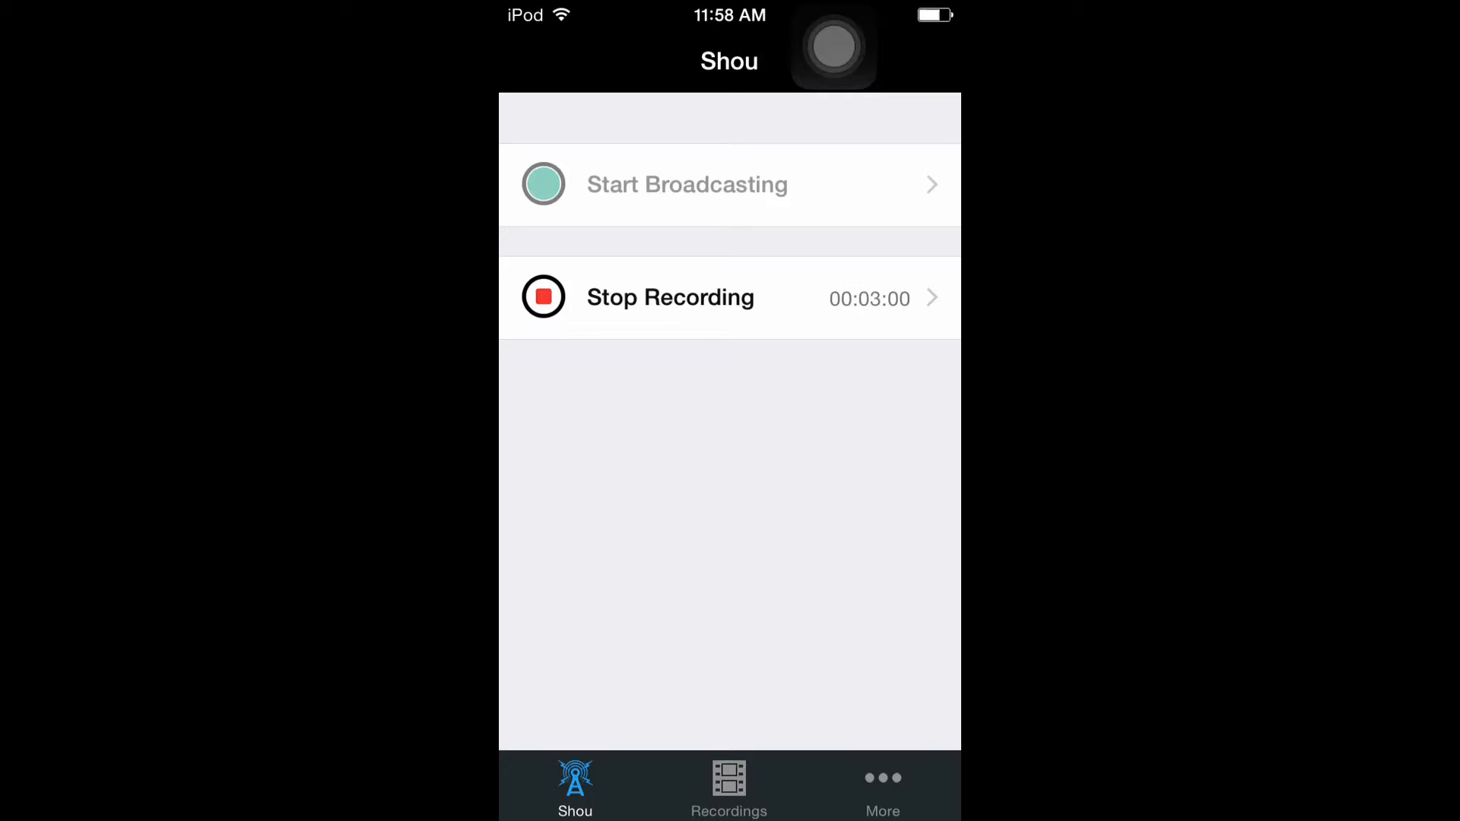
{"action": "left_click", "coordinate": [729, 786]}
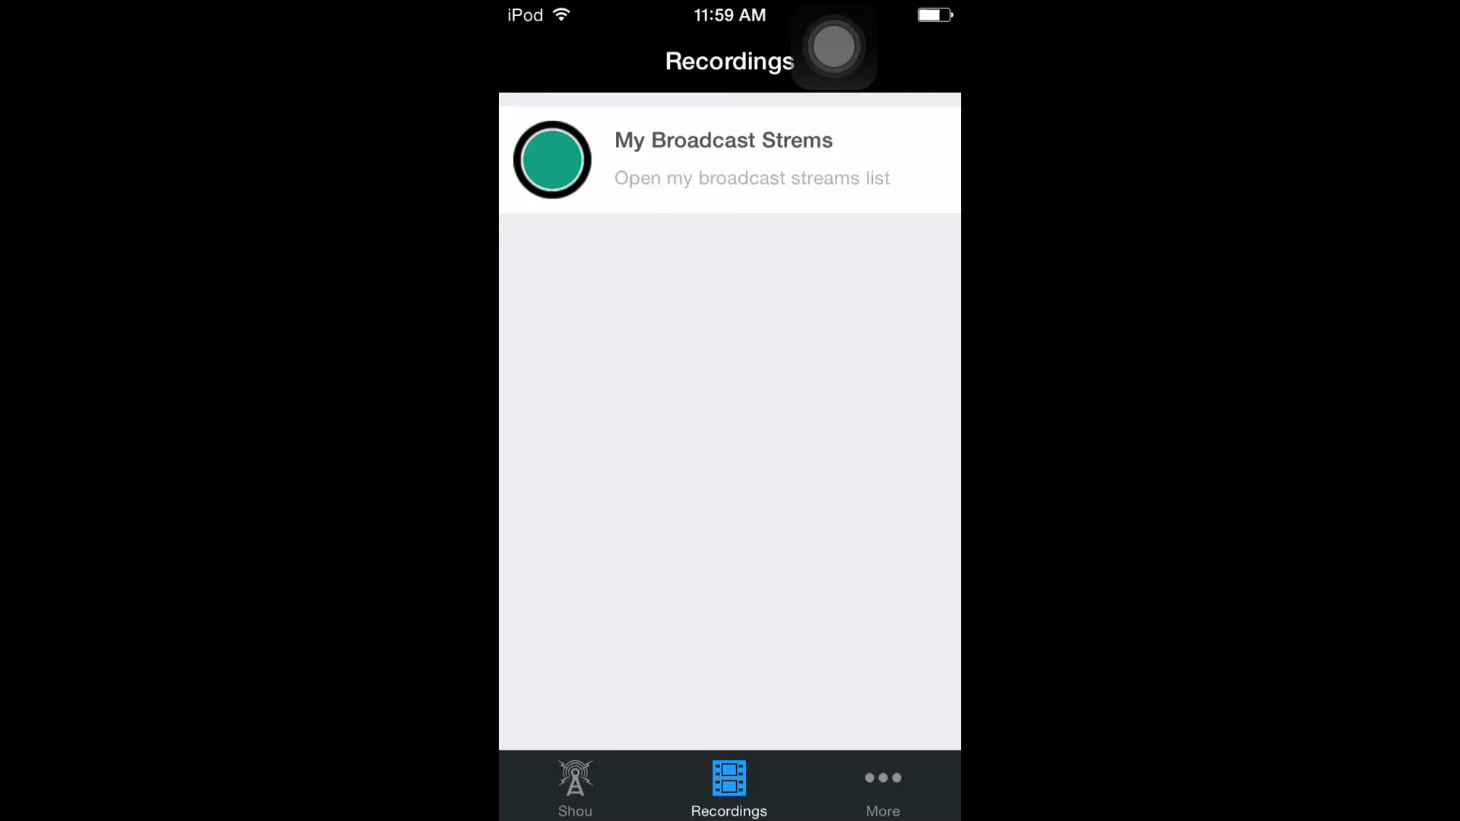
{"action": "left_click", "coordinate": [574, 786]}
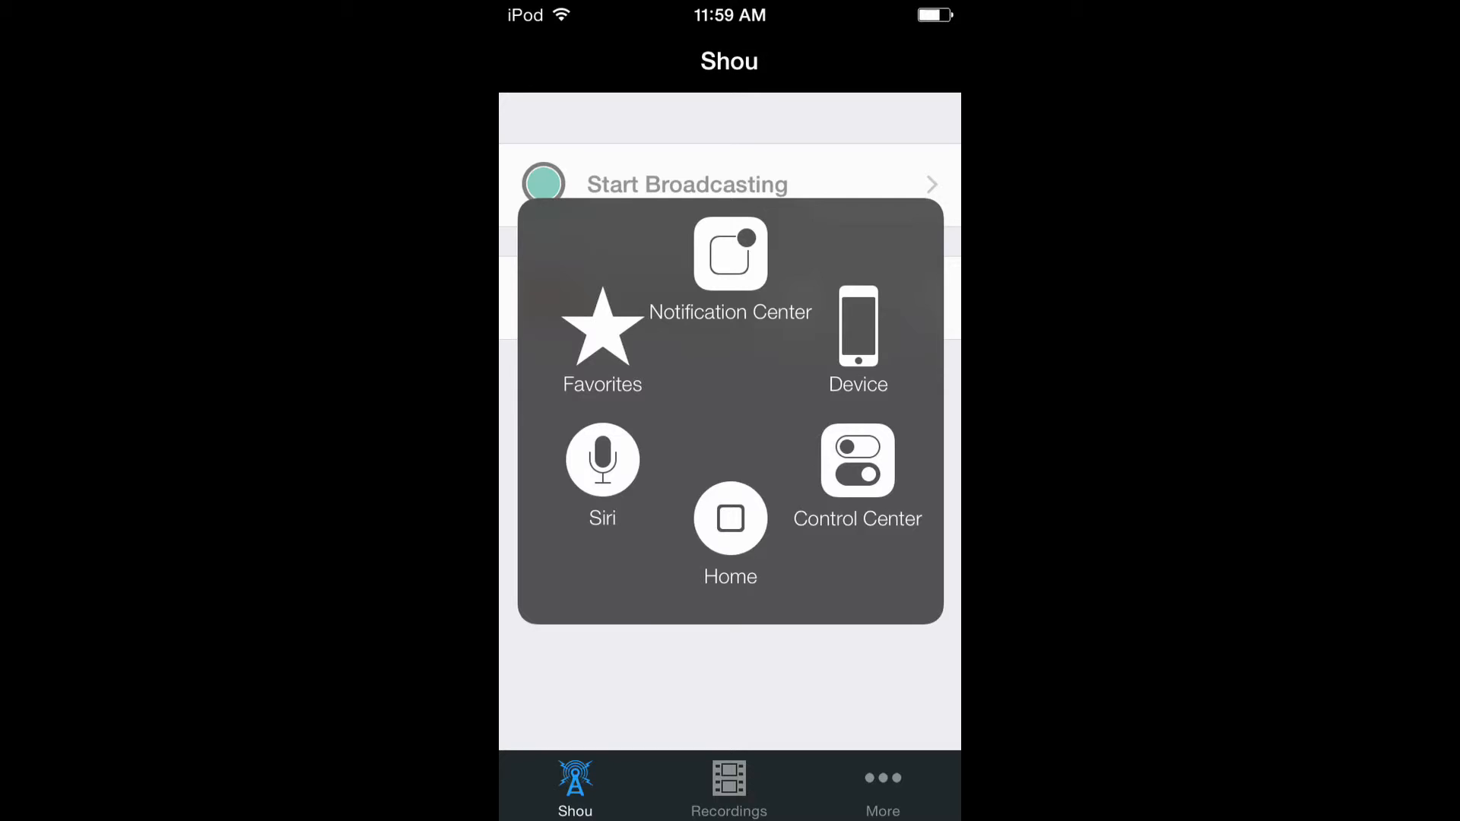
Step: In YouTube Capture, view Cookie clicker #1's details and play it, then return to the video list
{"action": "left_click", "coordinate": [729, 519]}
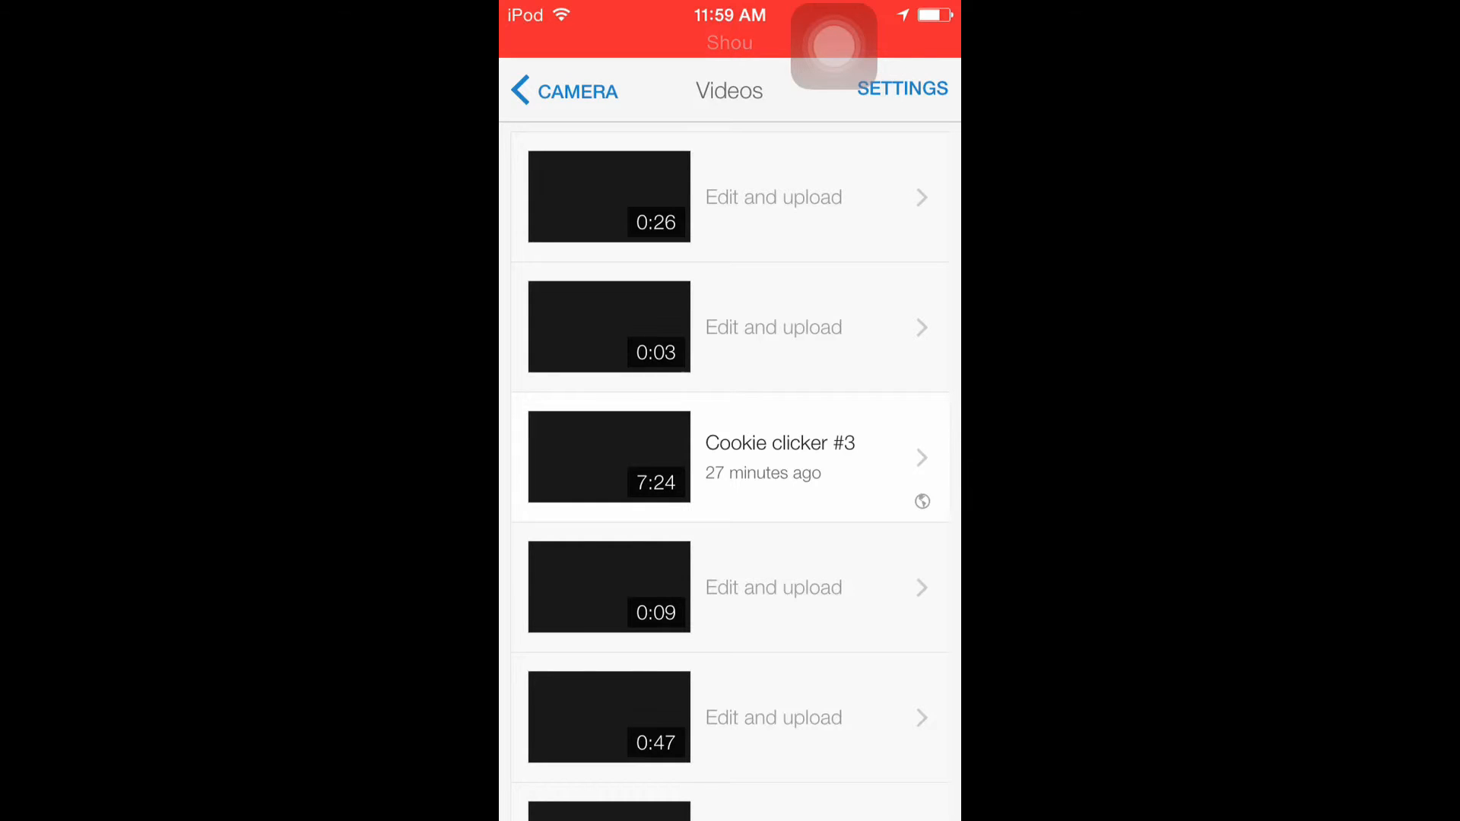
{"action": "scroll", "scroll_direction": "down", "scroll_amount": 3}
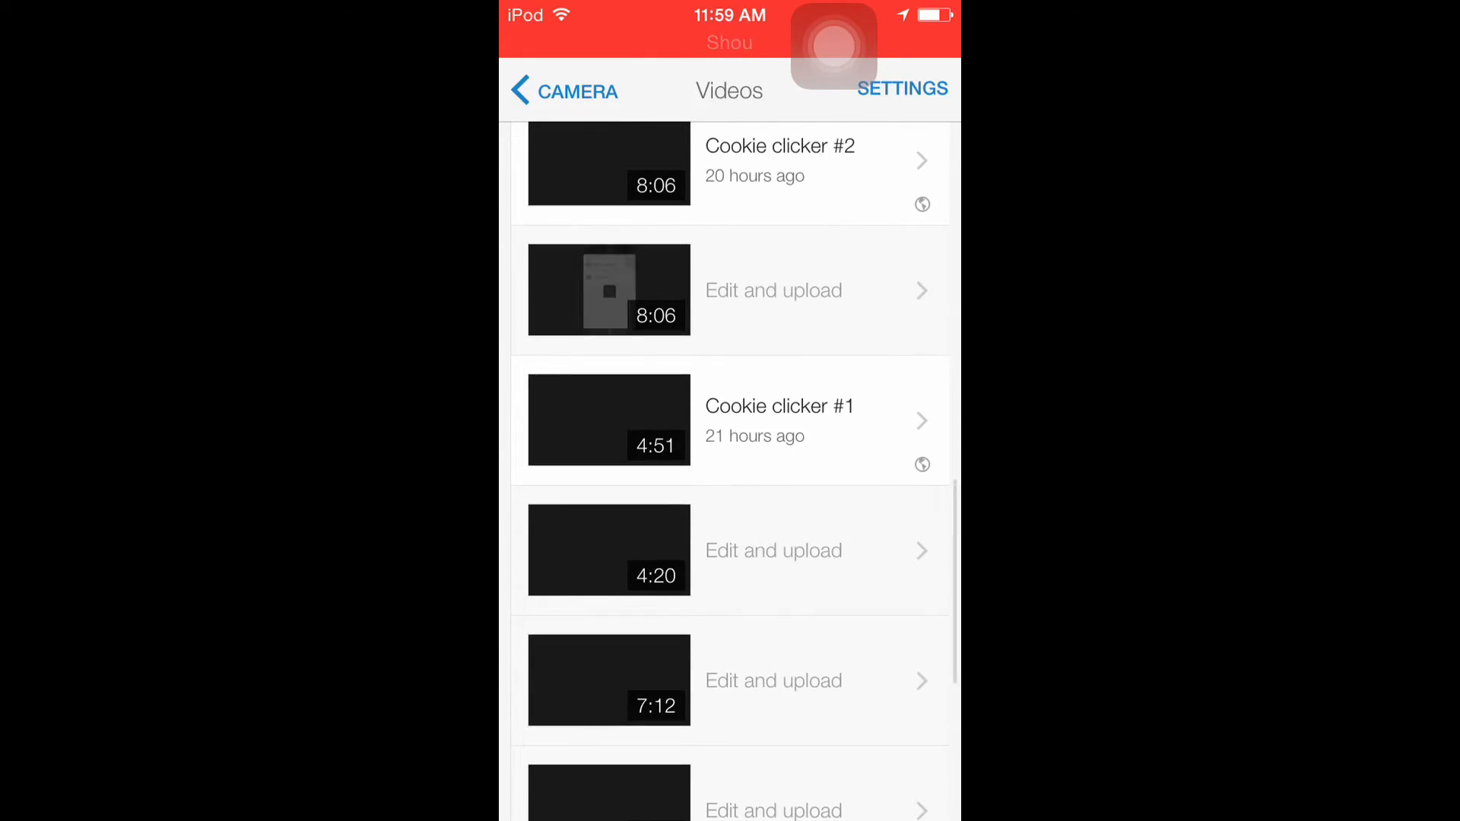
{"action": "scroll", "scroll_direction": "down", "scroll_amount": 3}
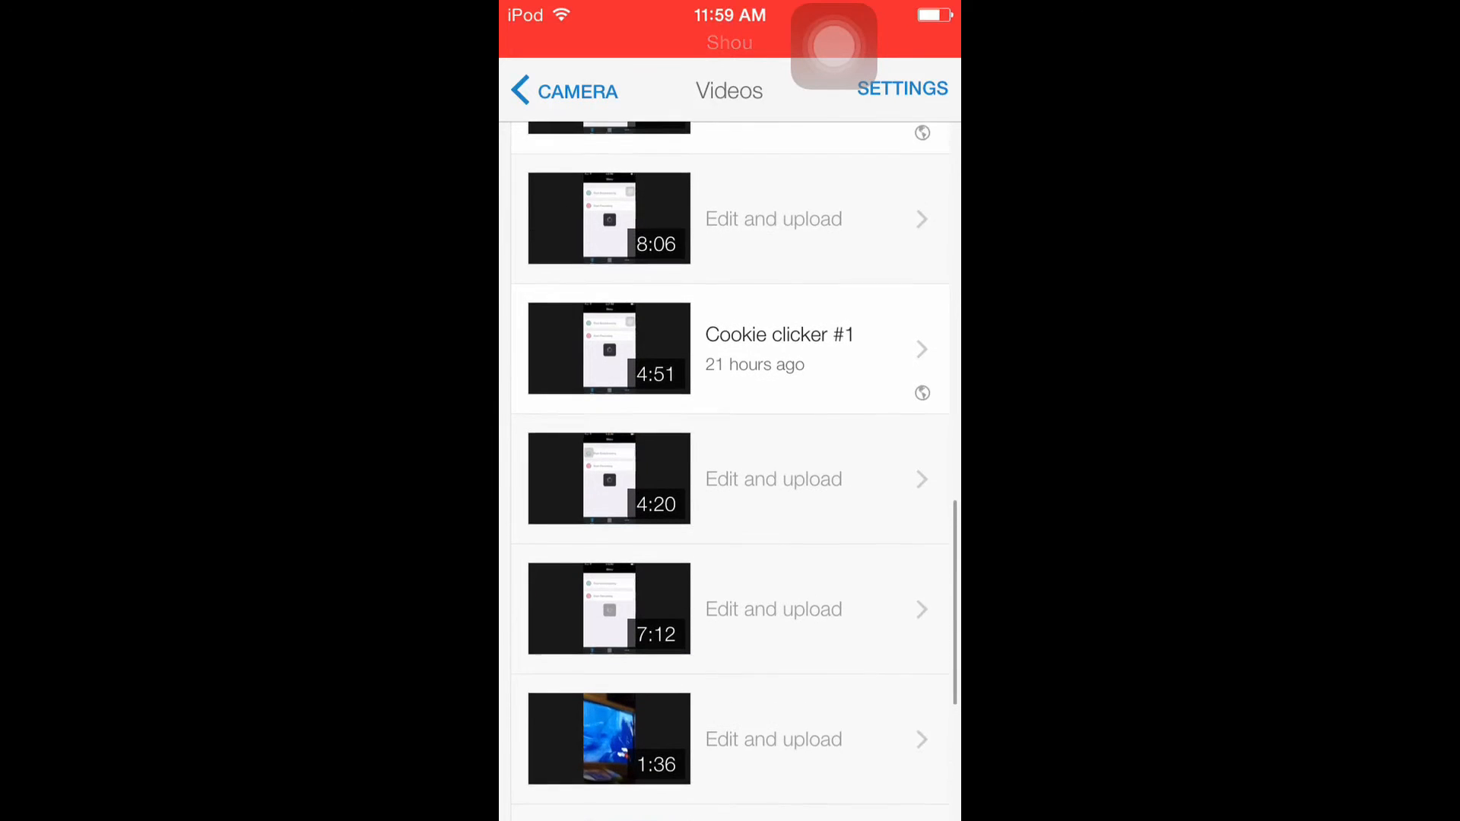
{"action": "left_click", "coordinate": [779, 350]}
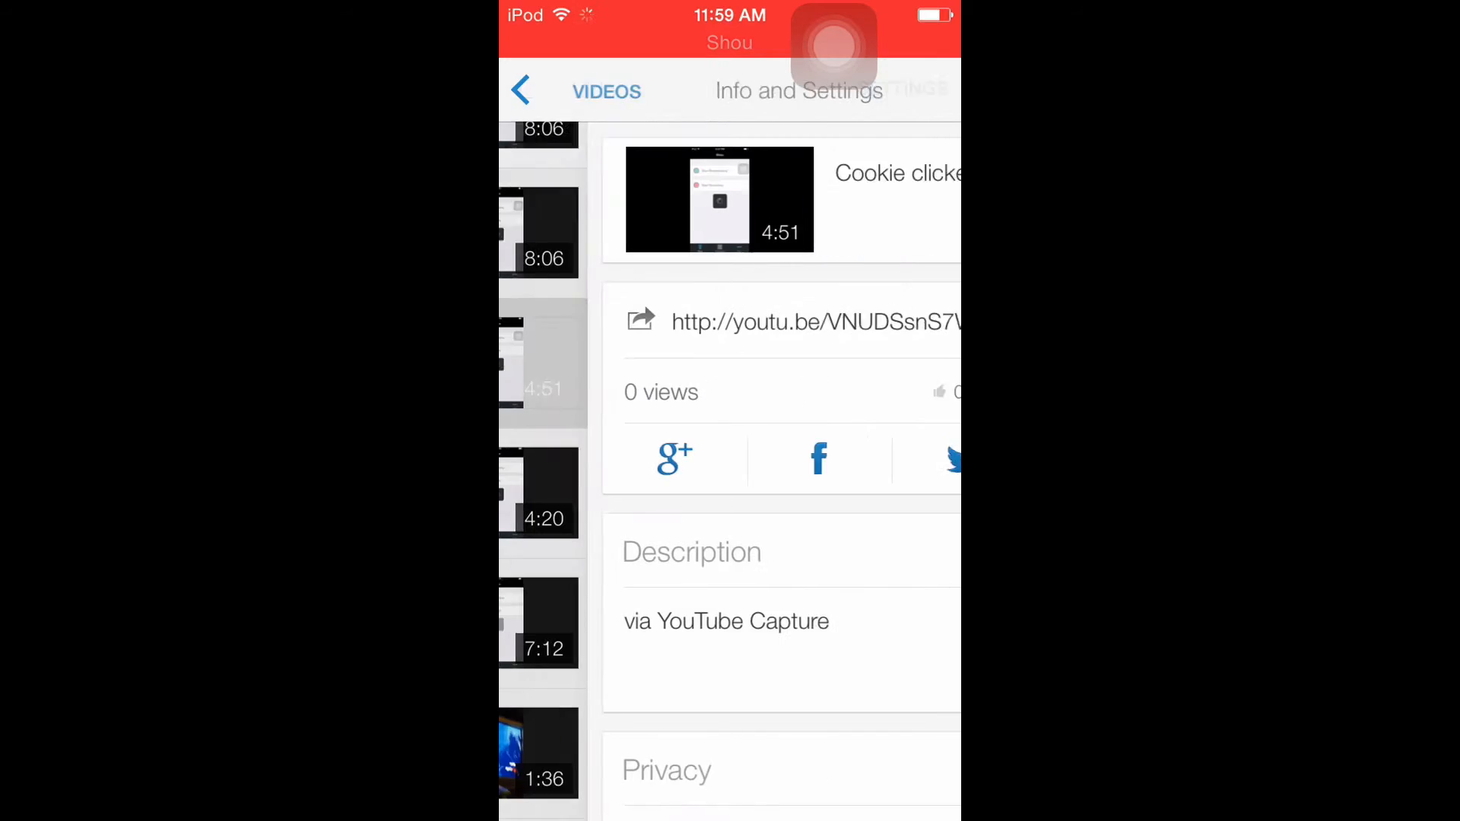
{"action": "left_click", "coordinate": [718, 200]}
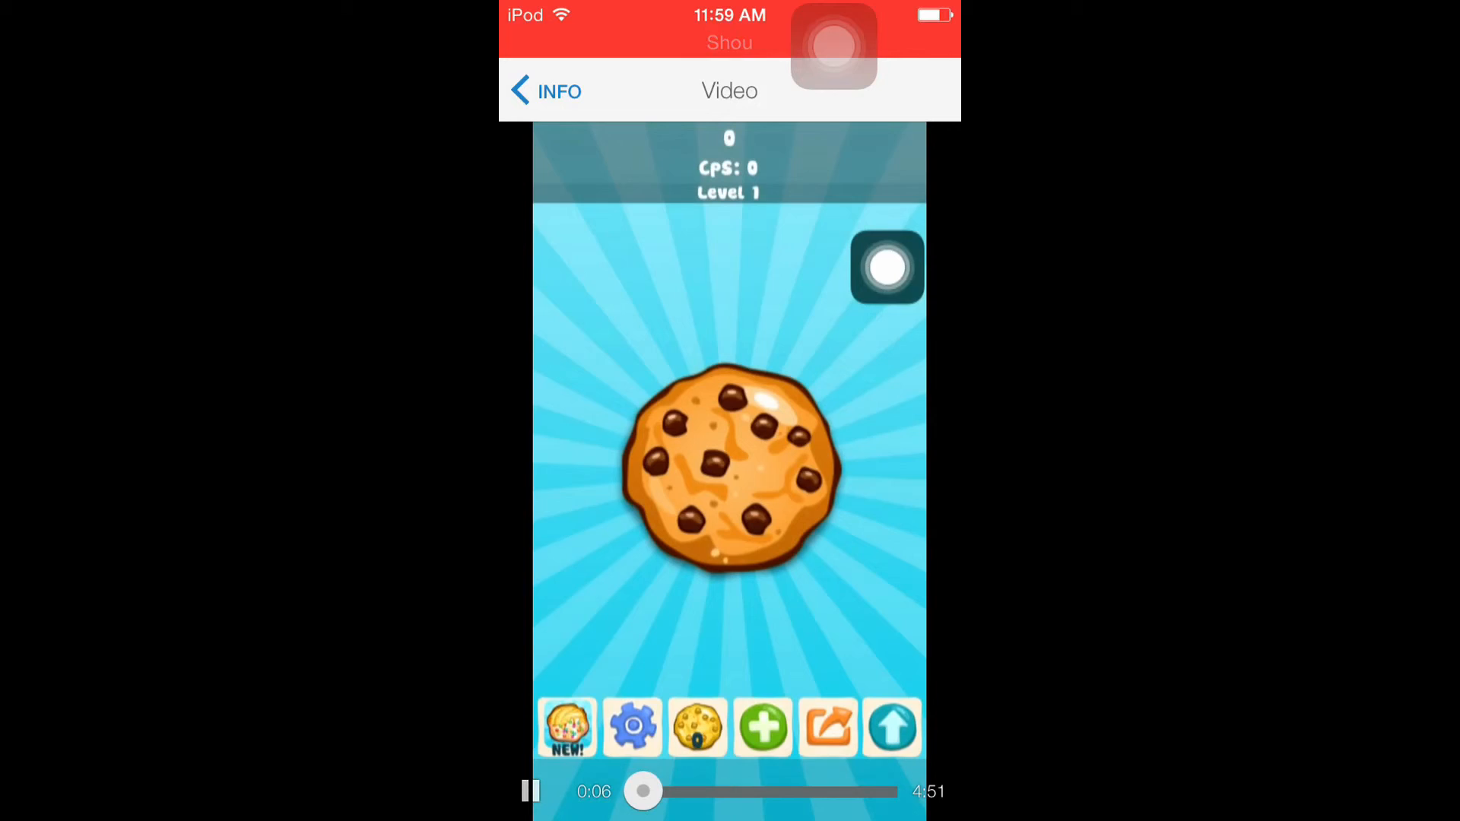
{"action": "left_click", "coordinate": [729, 465]}
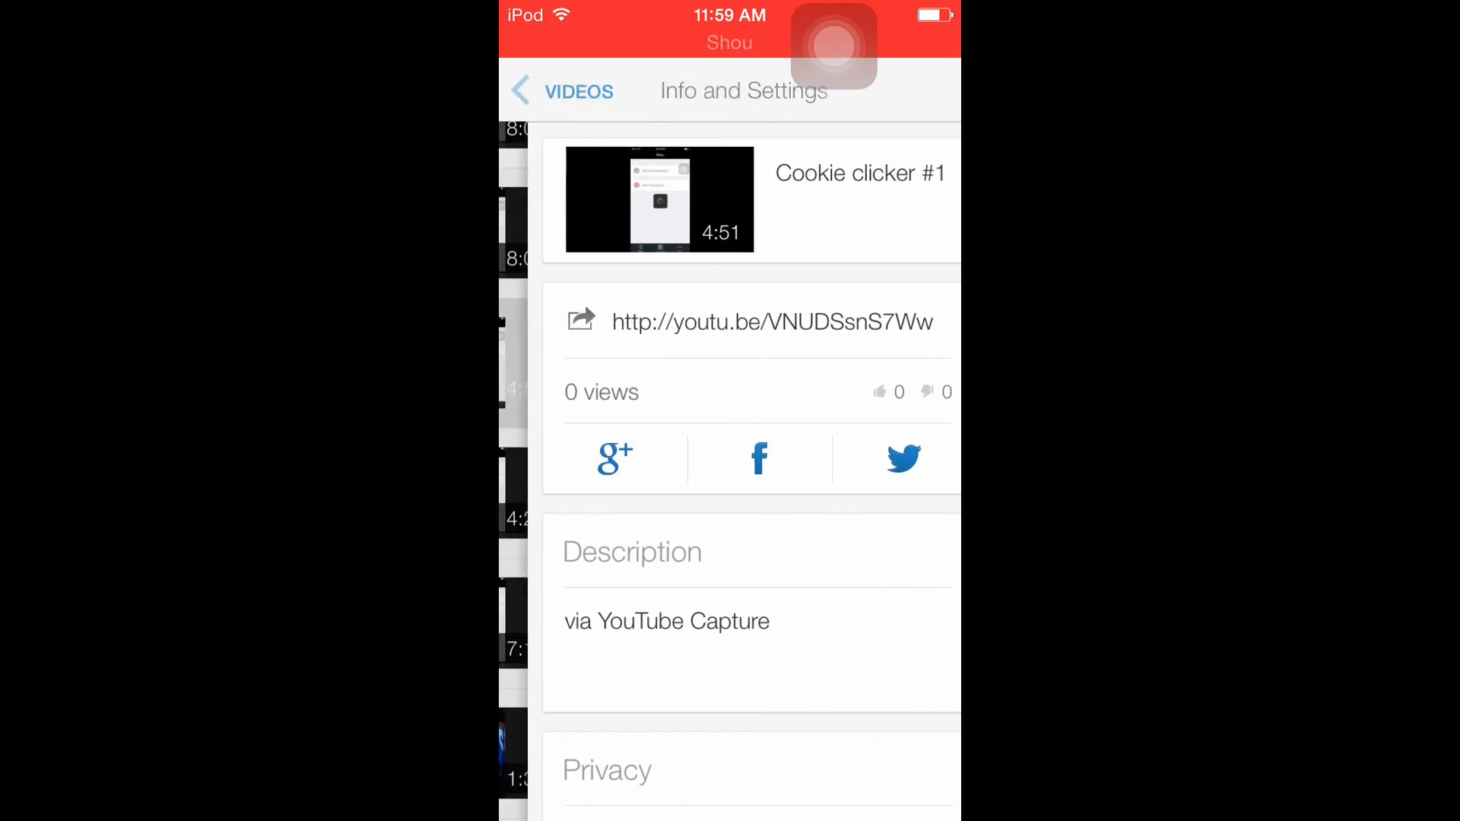
{"action": "left_click", "coordinate": [561, 90]}
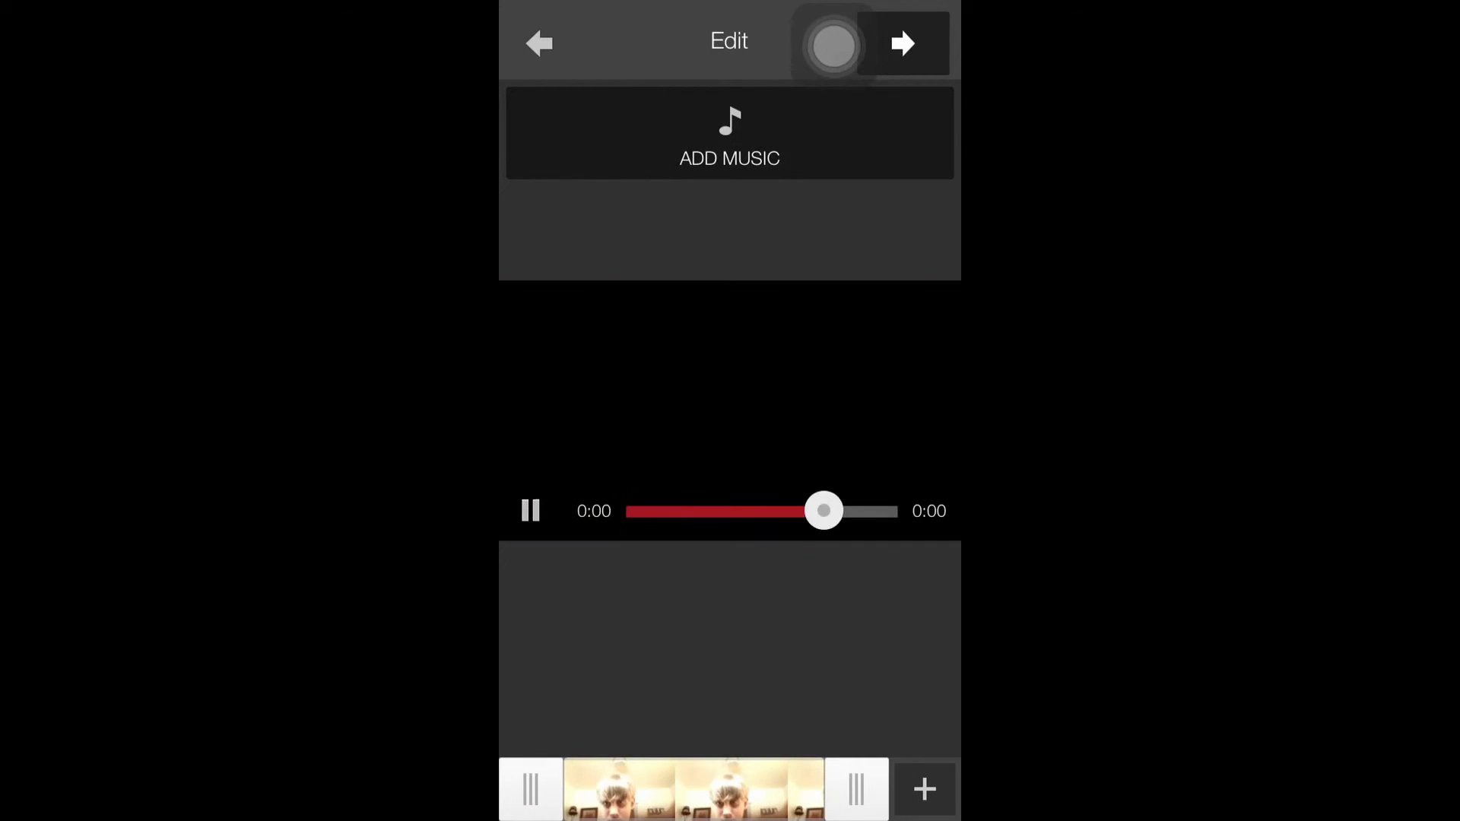
Step: Scrub the 0:26 camera clip in the editor, then reopen it for the Upload to YouTube screen
{"action": "left_click", "coordinate": [538, 42]}
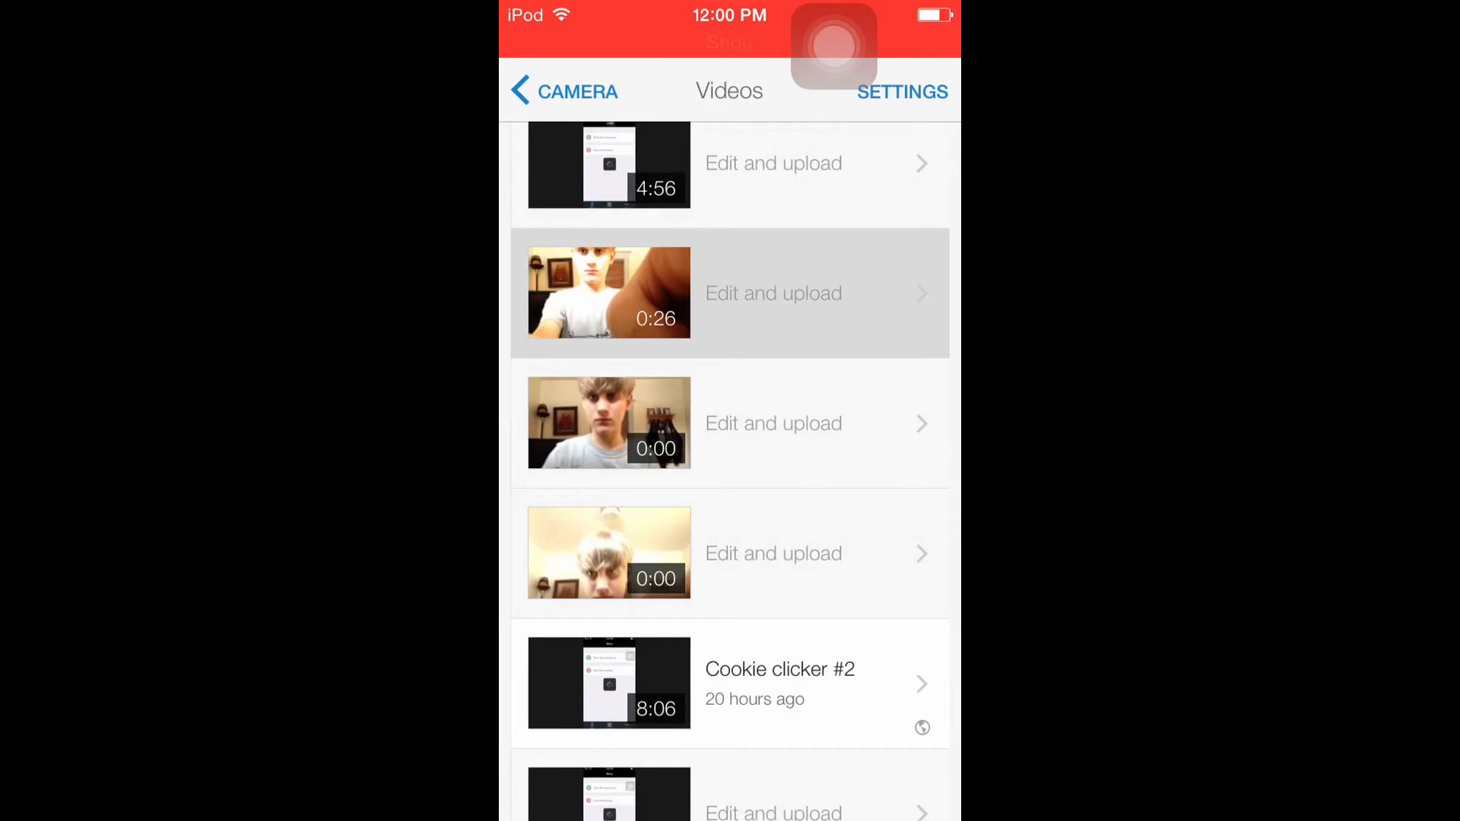
{"action": "left_click", "coordinate": [773, 293]}
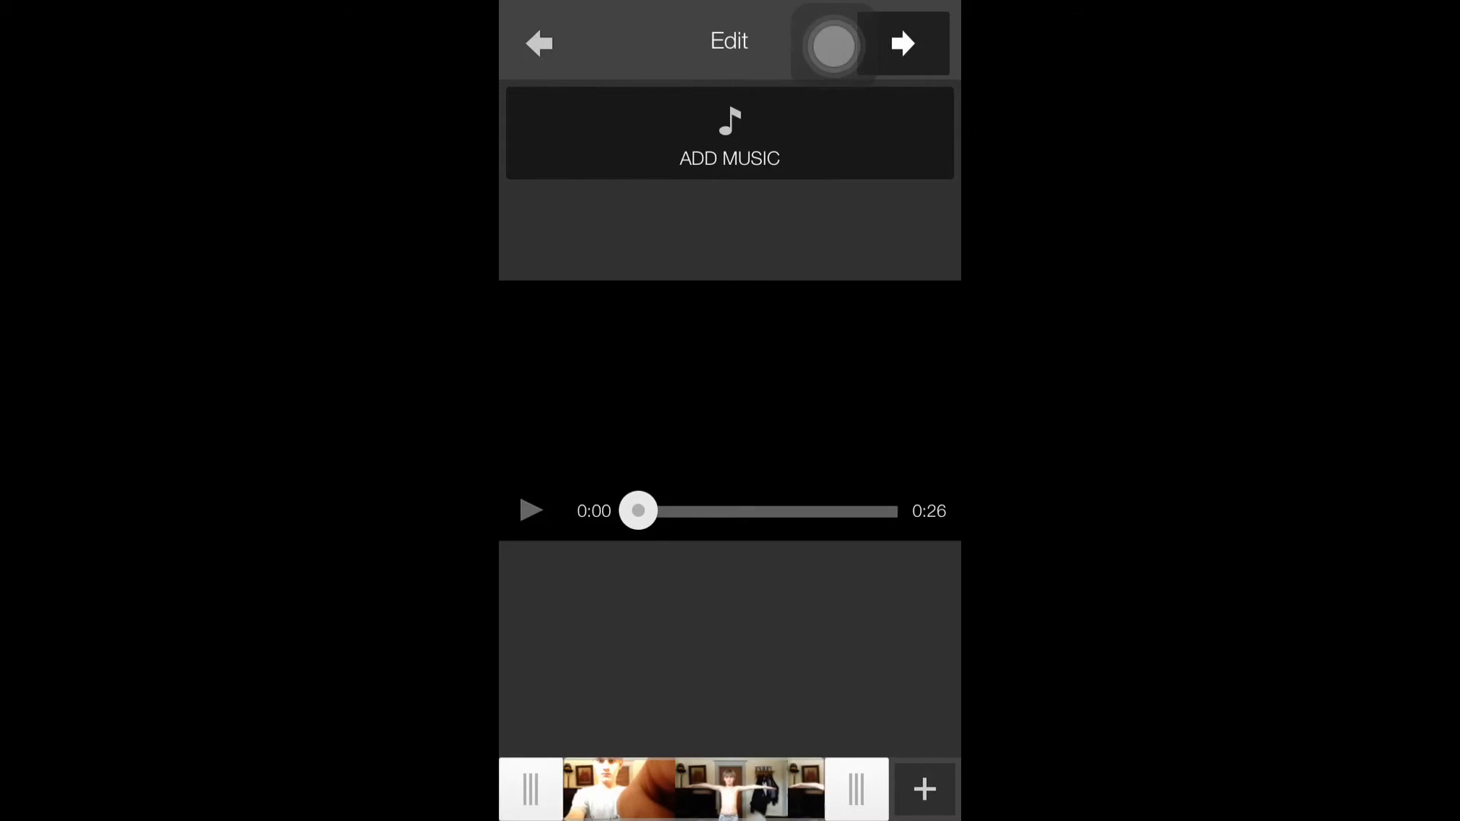
{"action": "left_click_drag", "start_coordinate": [637, 511], "coordinate": [649, 511]}
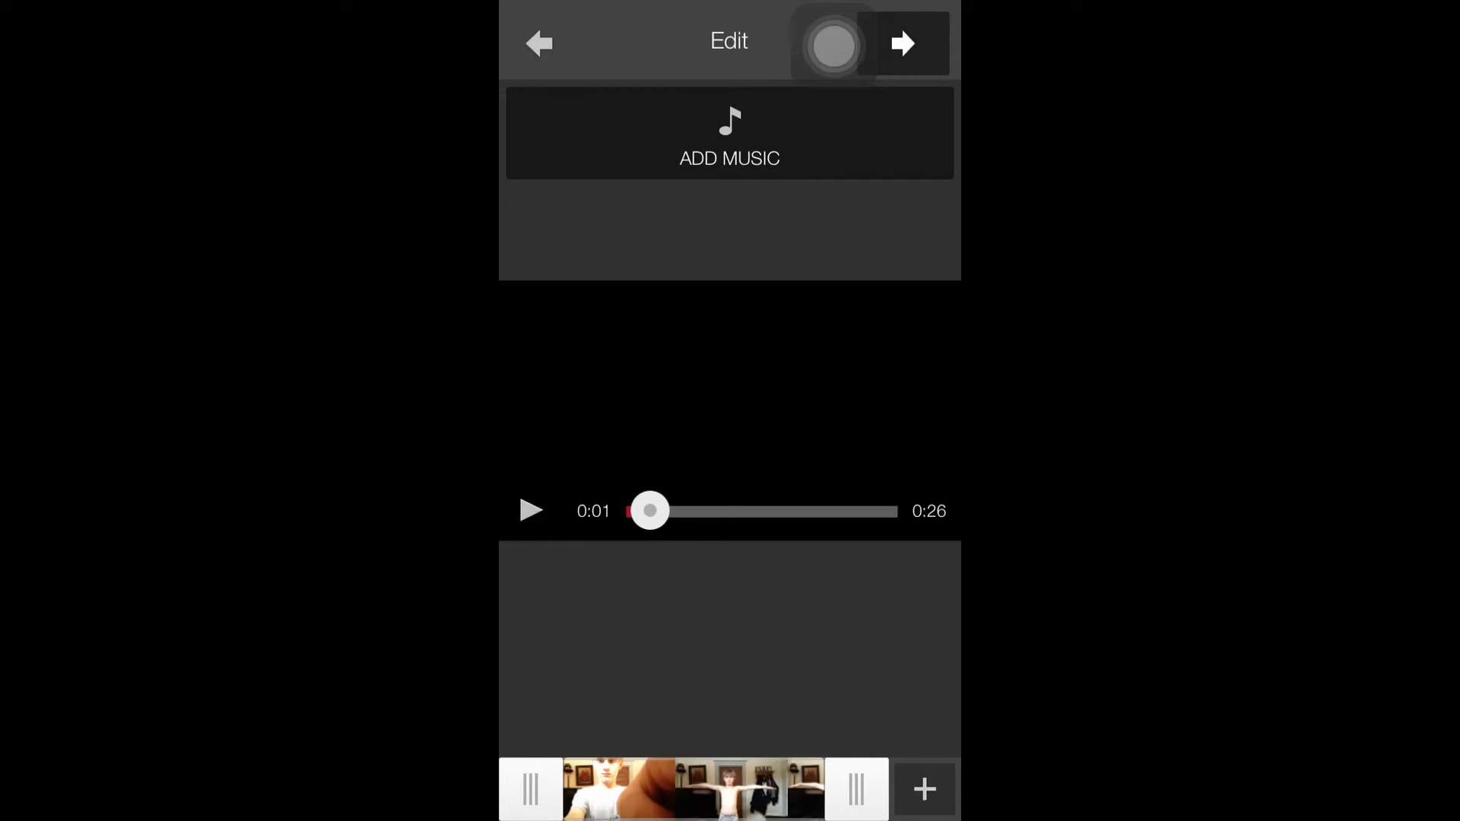
{"action": "left_click", "coordinate": [539, 42]}
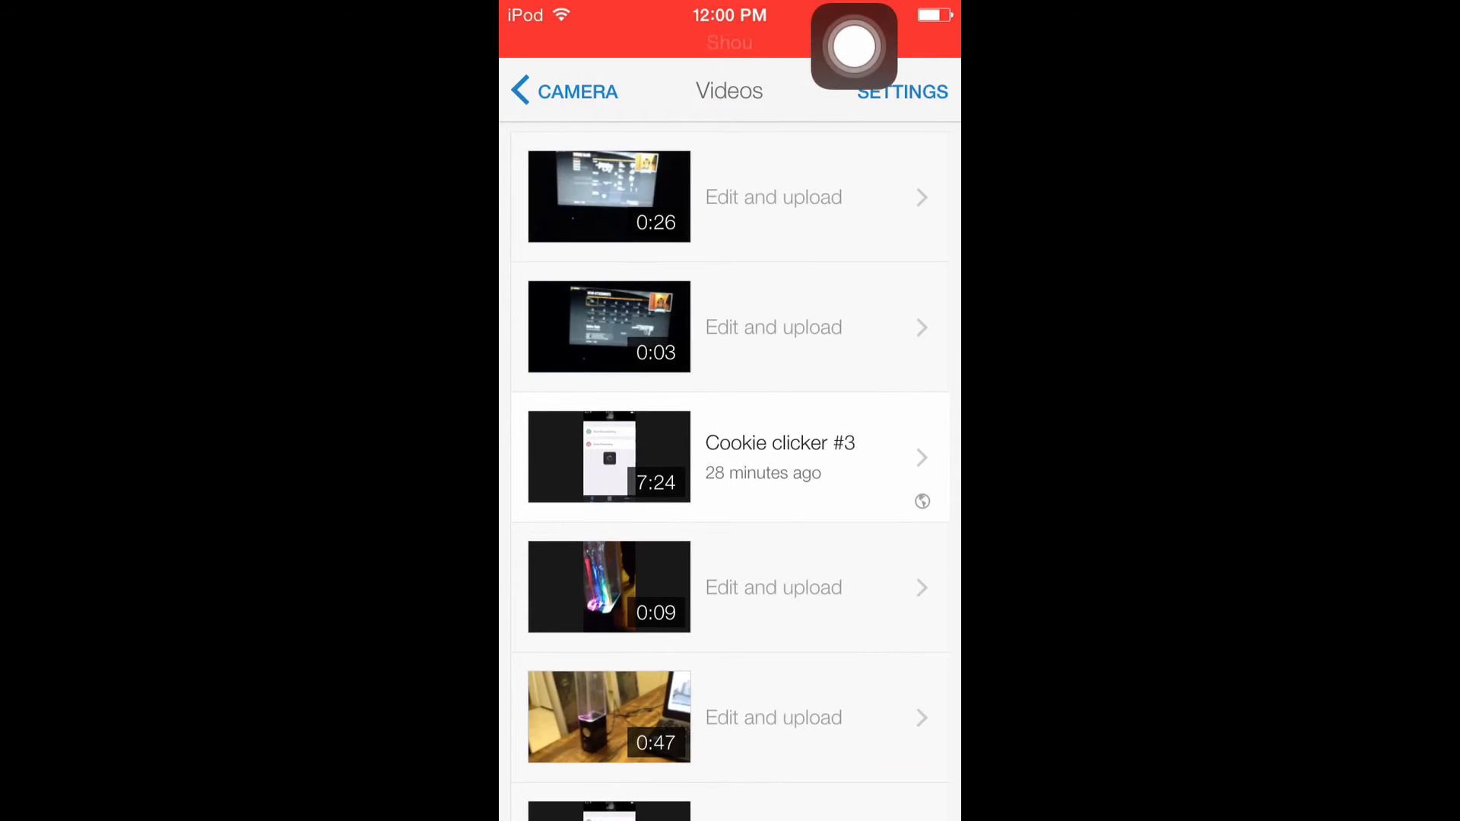
{"action": "left_click", "coordinate": [773, 196]}
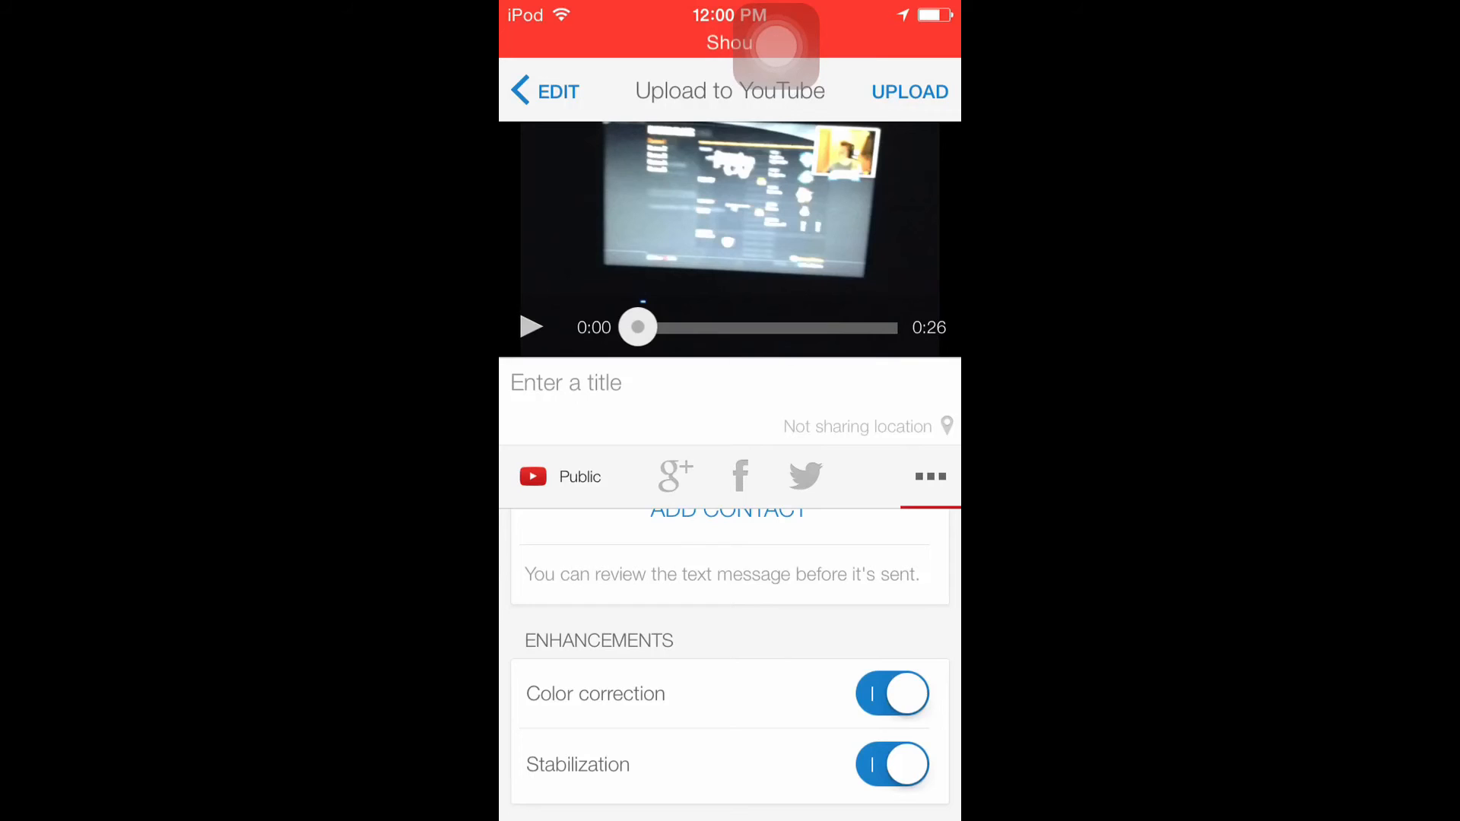
Step: Play the clip preview, leave to the home screen and bring up the AssistiveTouch menu
{"action": "left_click", "coordinate": [532, 327]}
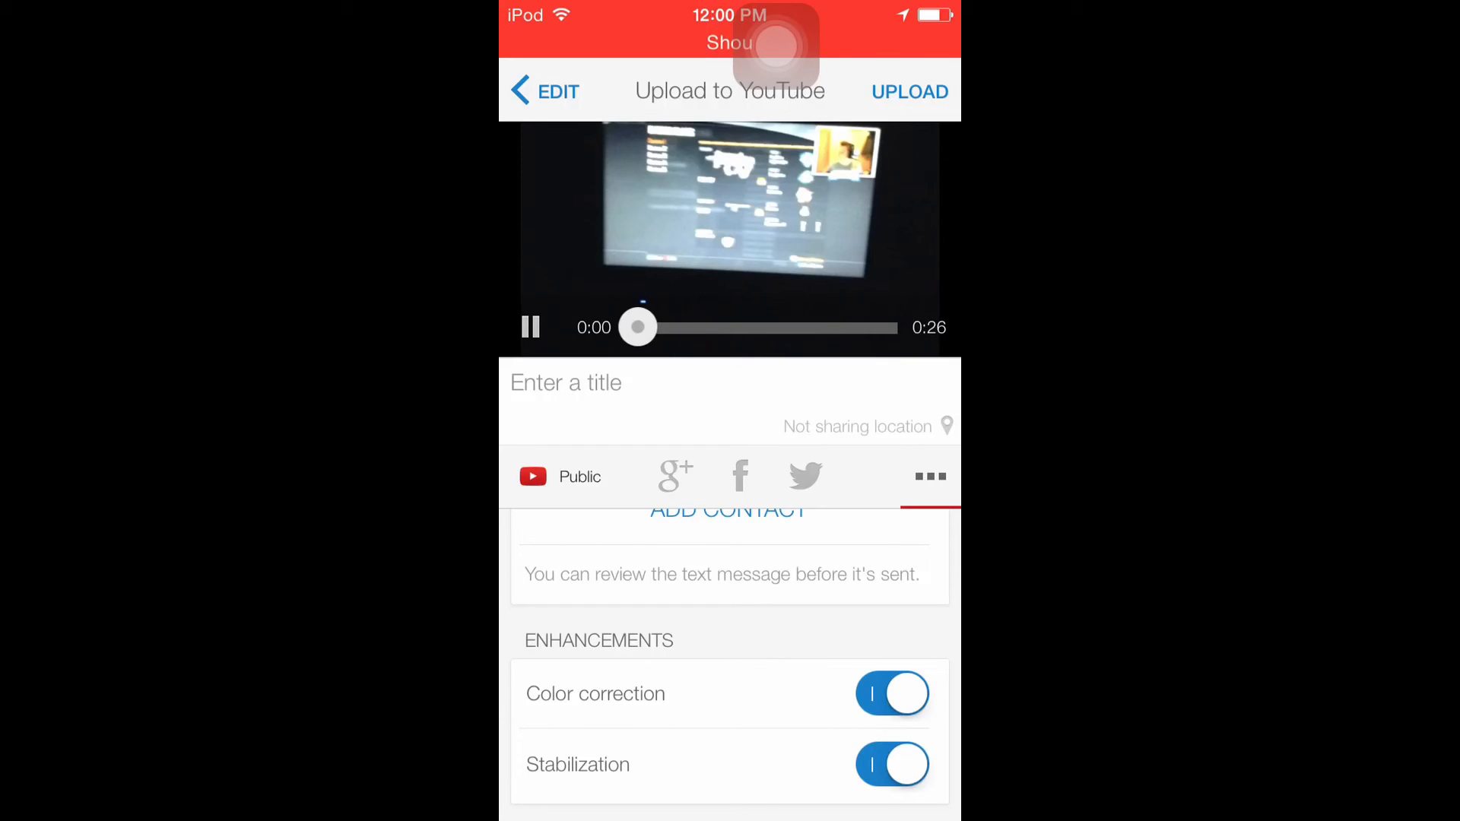
{"action": "left_click", "coordinate": [891, 764]}
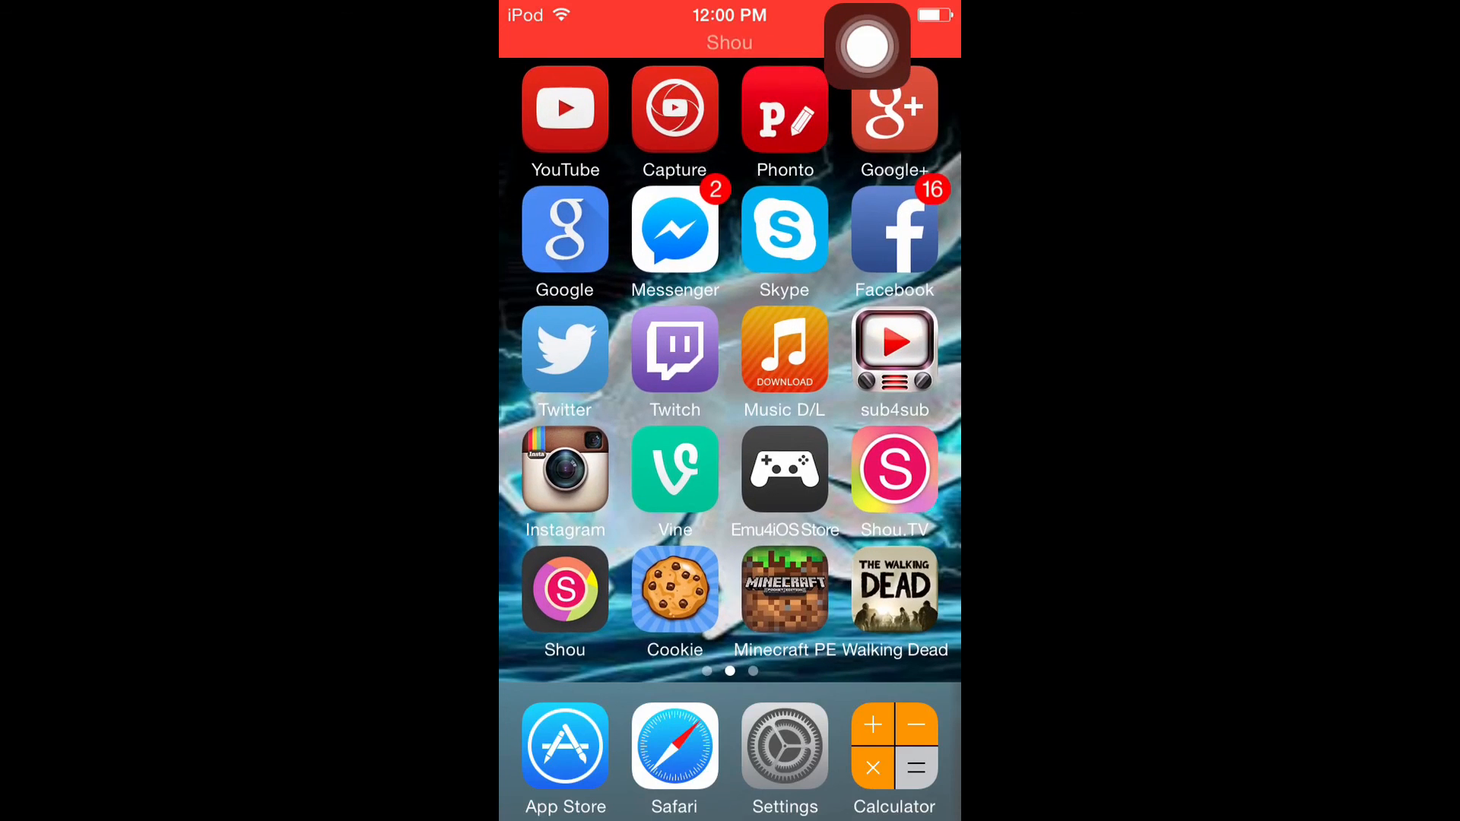
{"action": "left_click", "coordinate": [866, 47]}
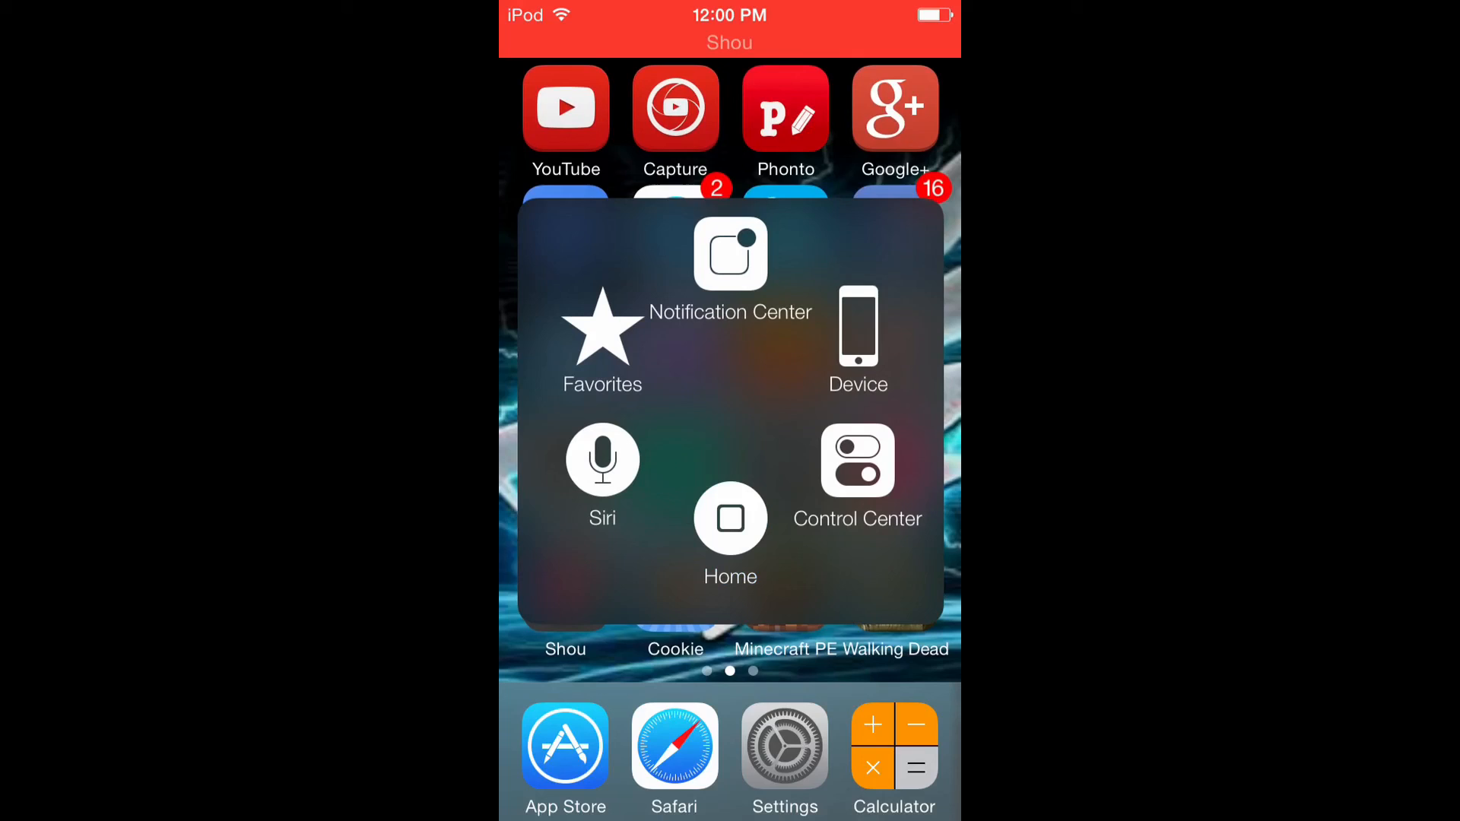